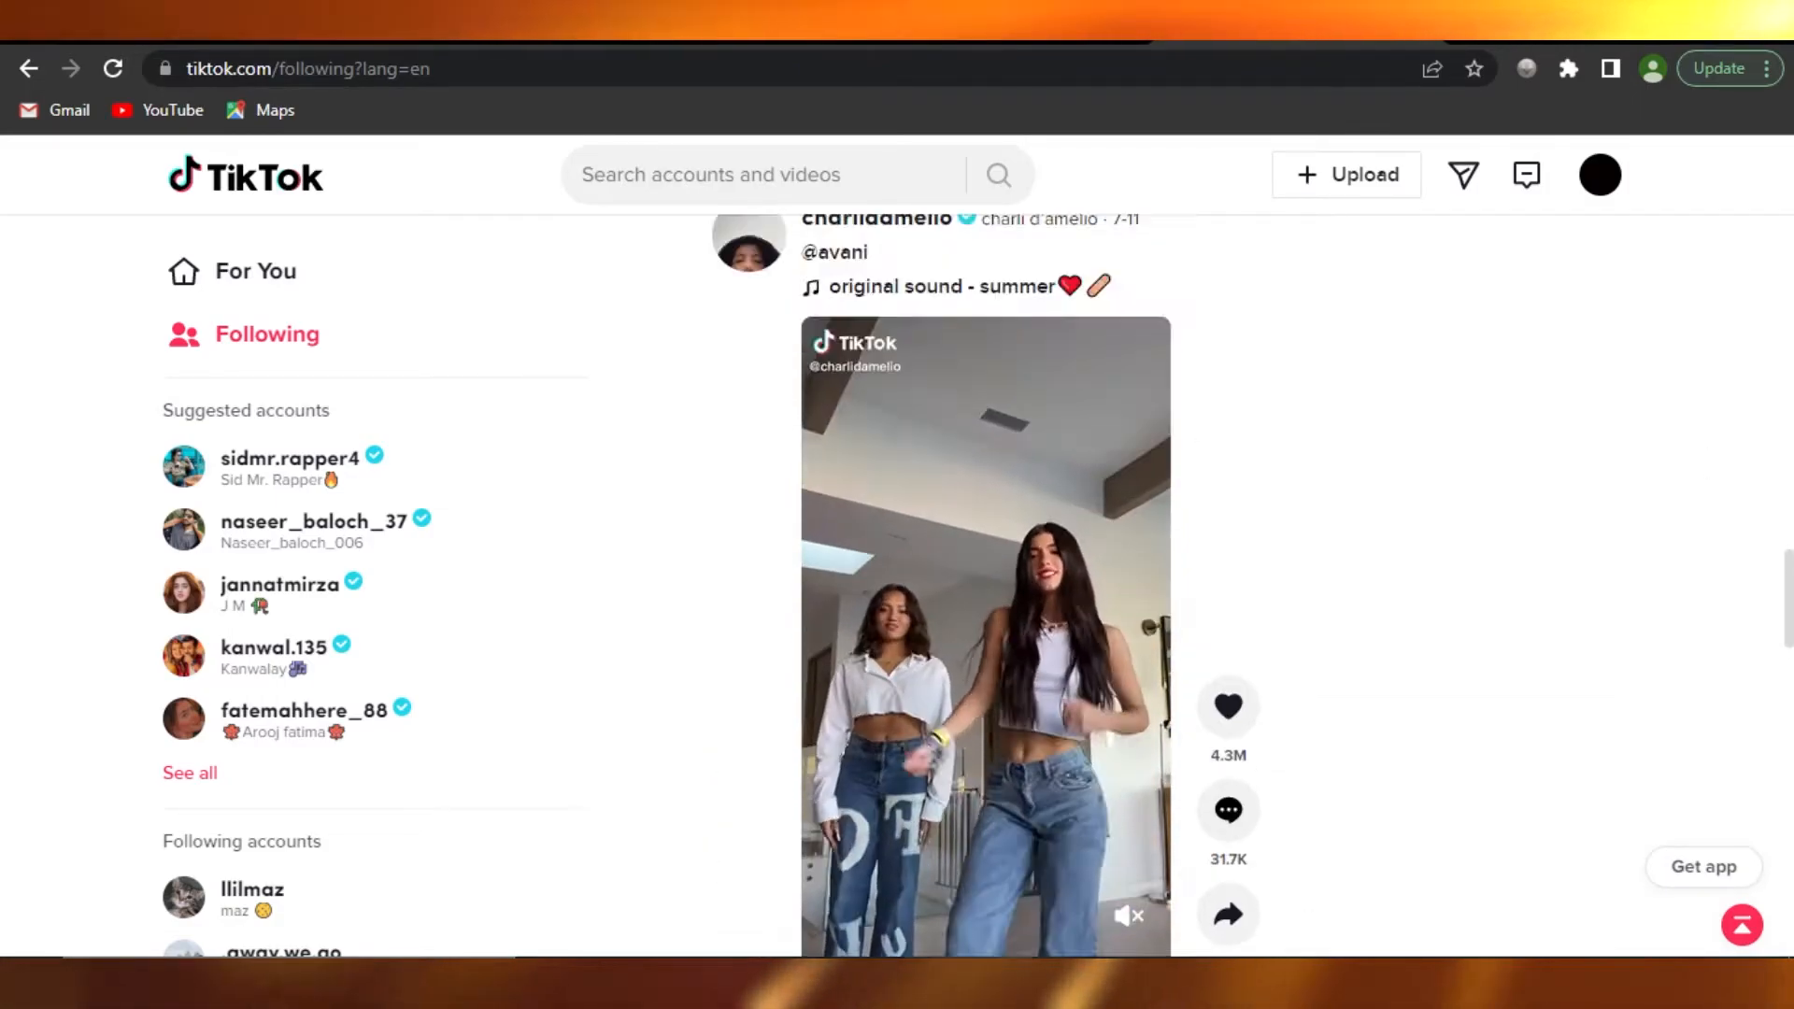
Scroll the feed, then go to your own profile page via the avatar menu's View profile
scroll(down, 3)
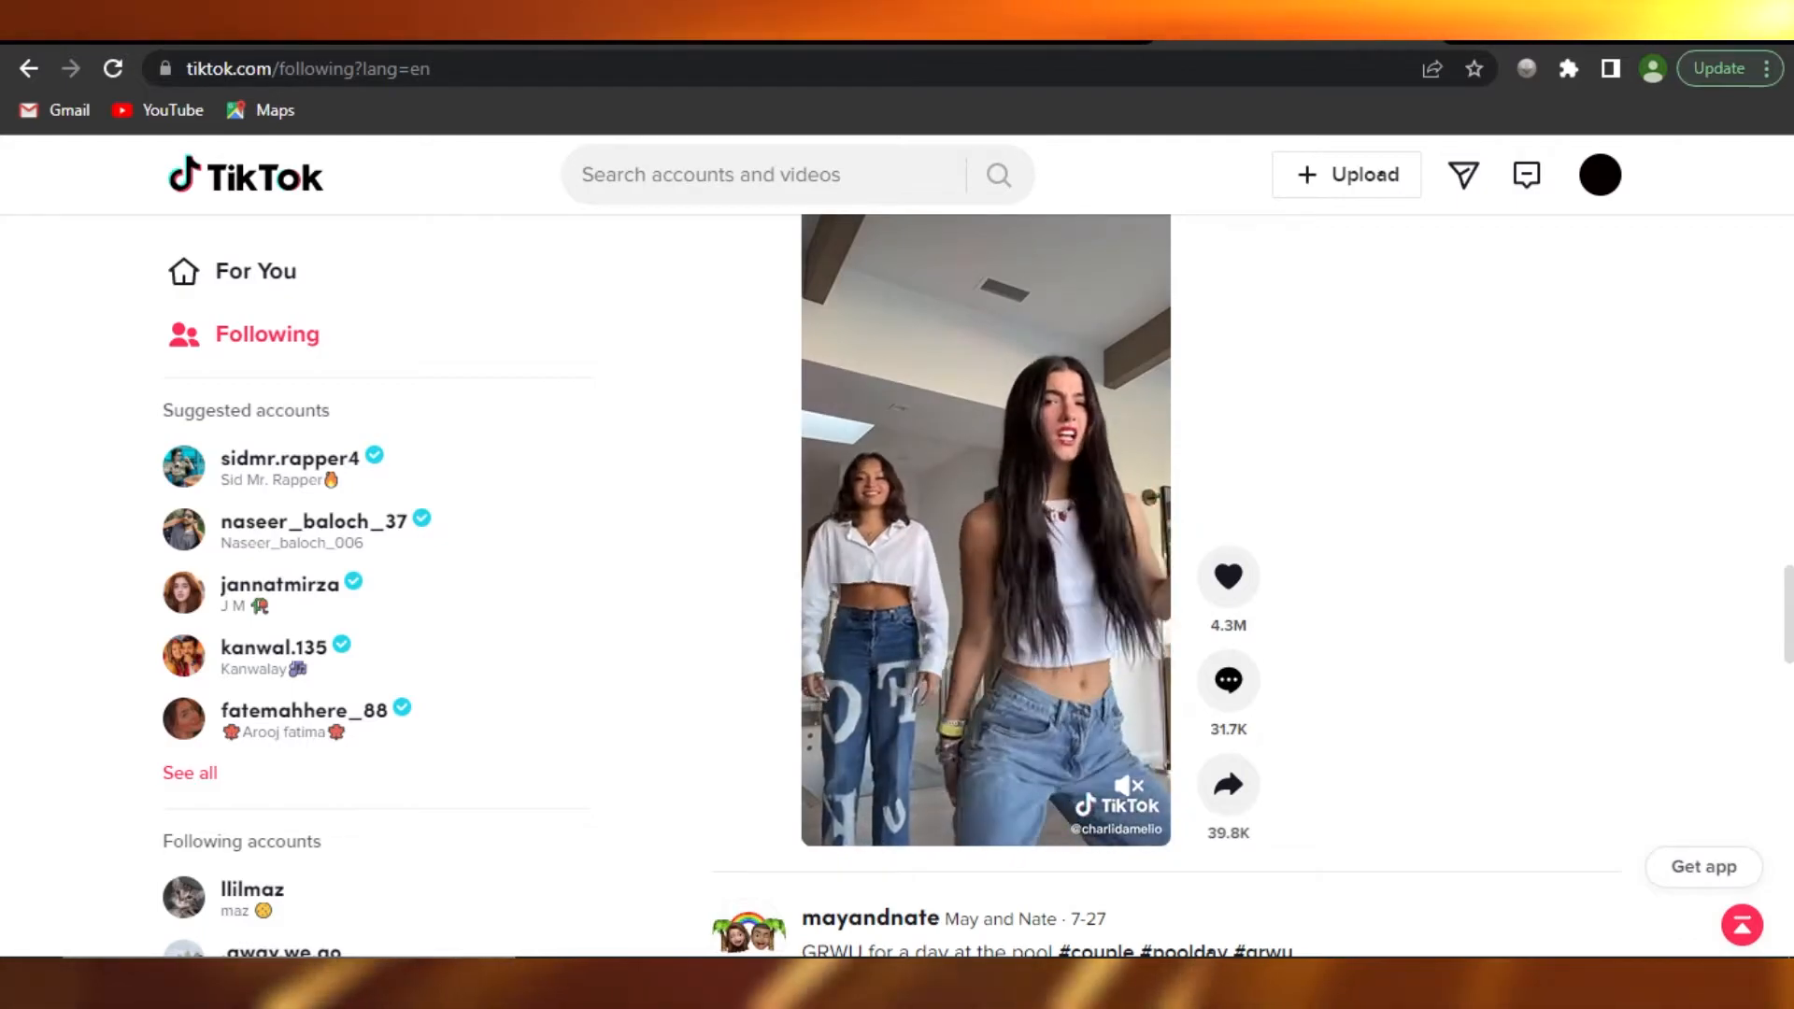
scroll(down, 3)
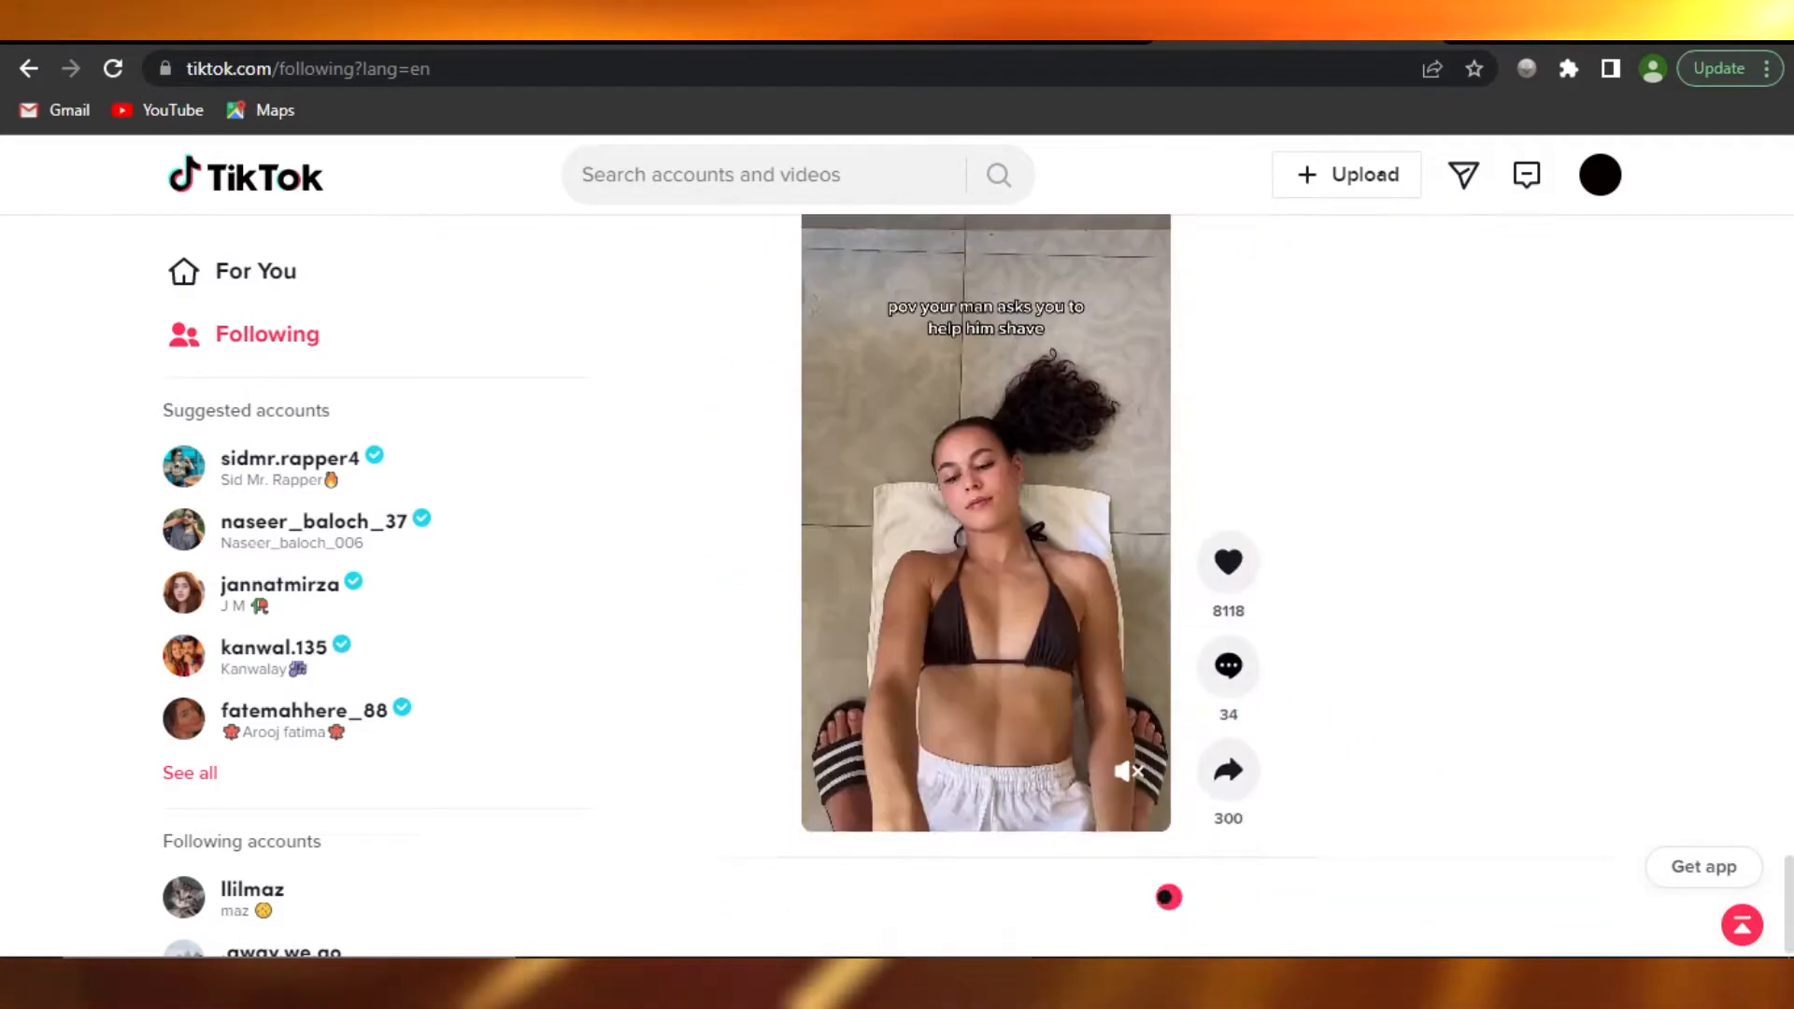
scroll(down, 3)
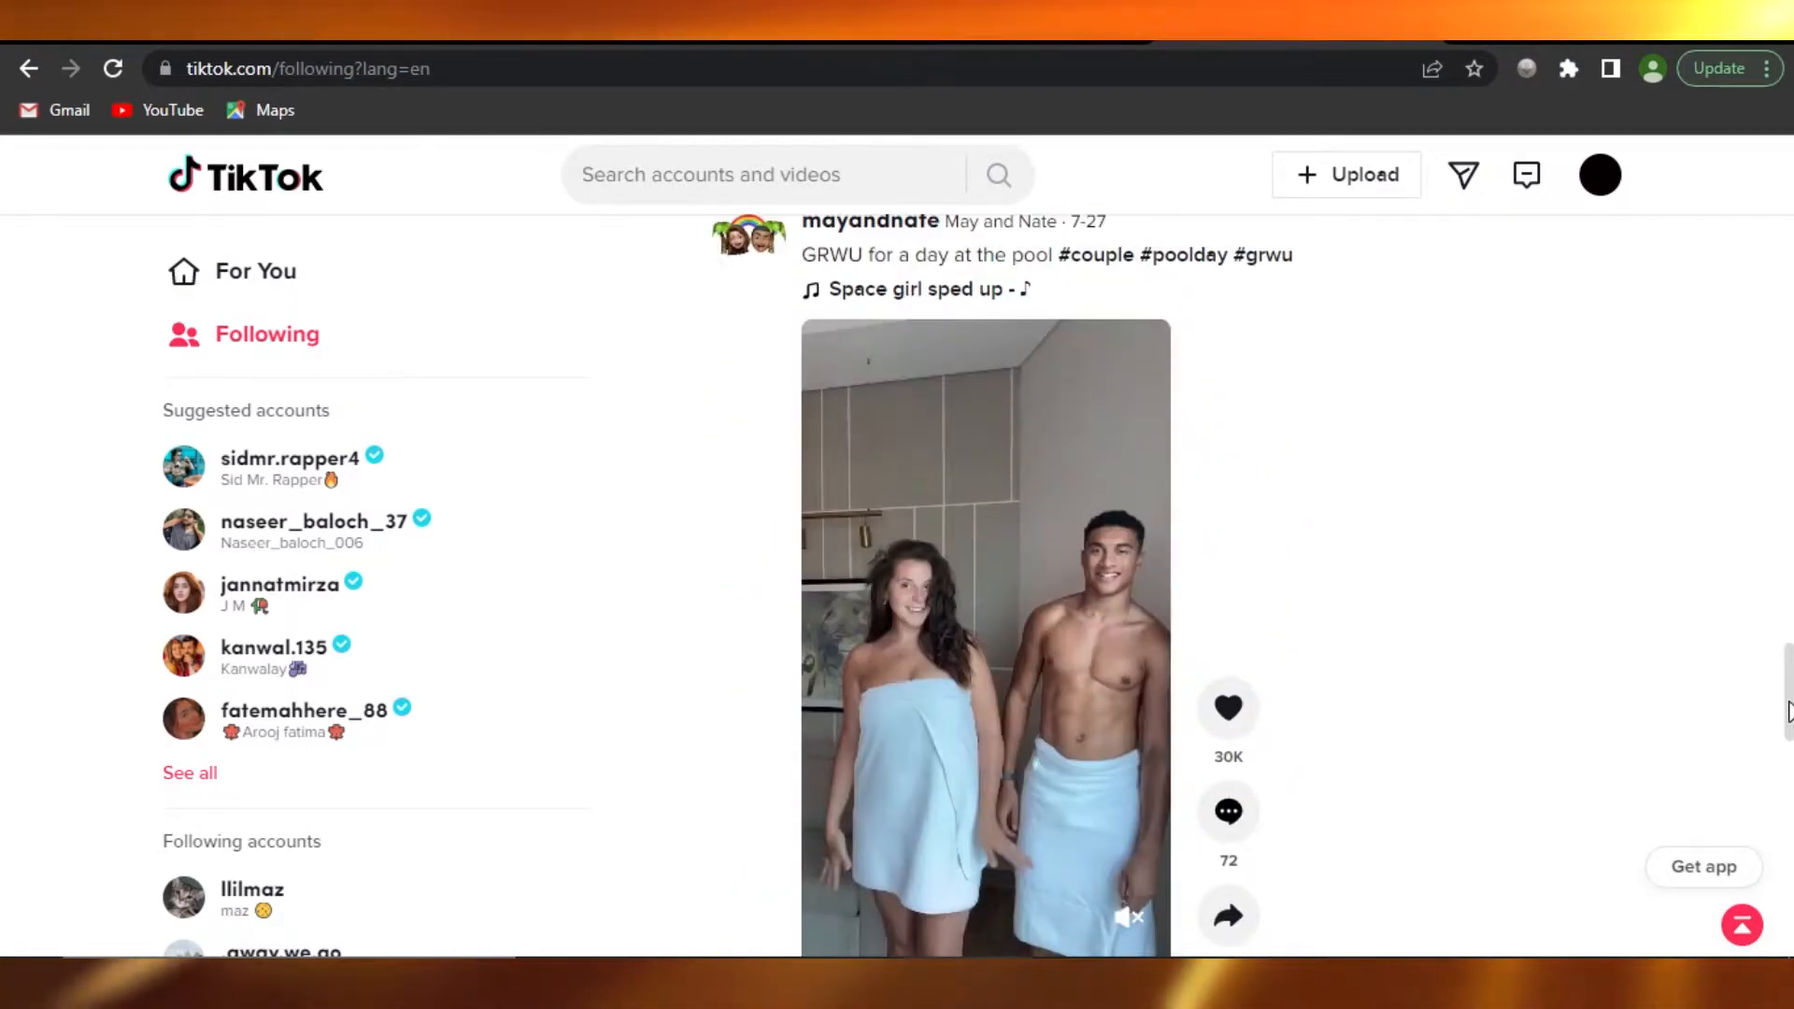
scroll(down, 3)
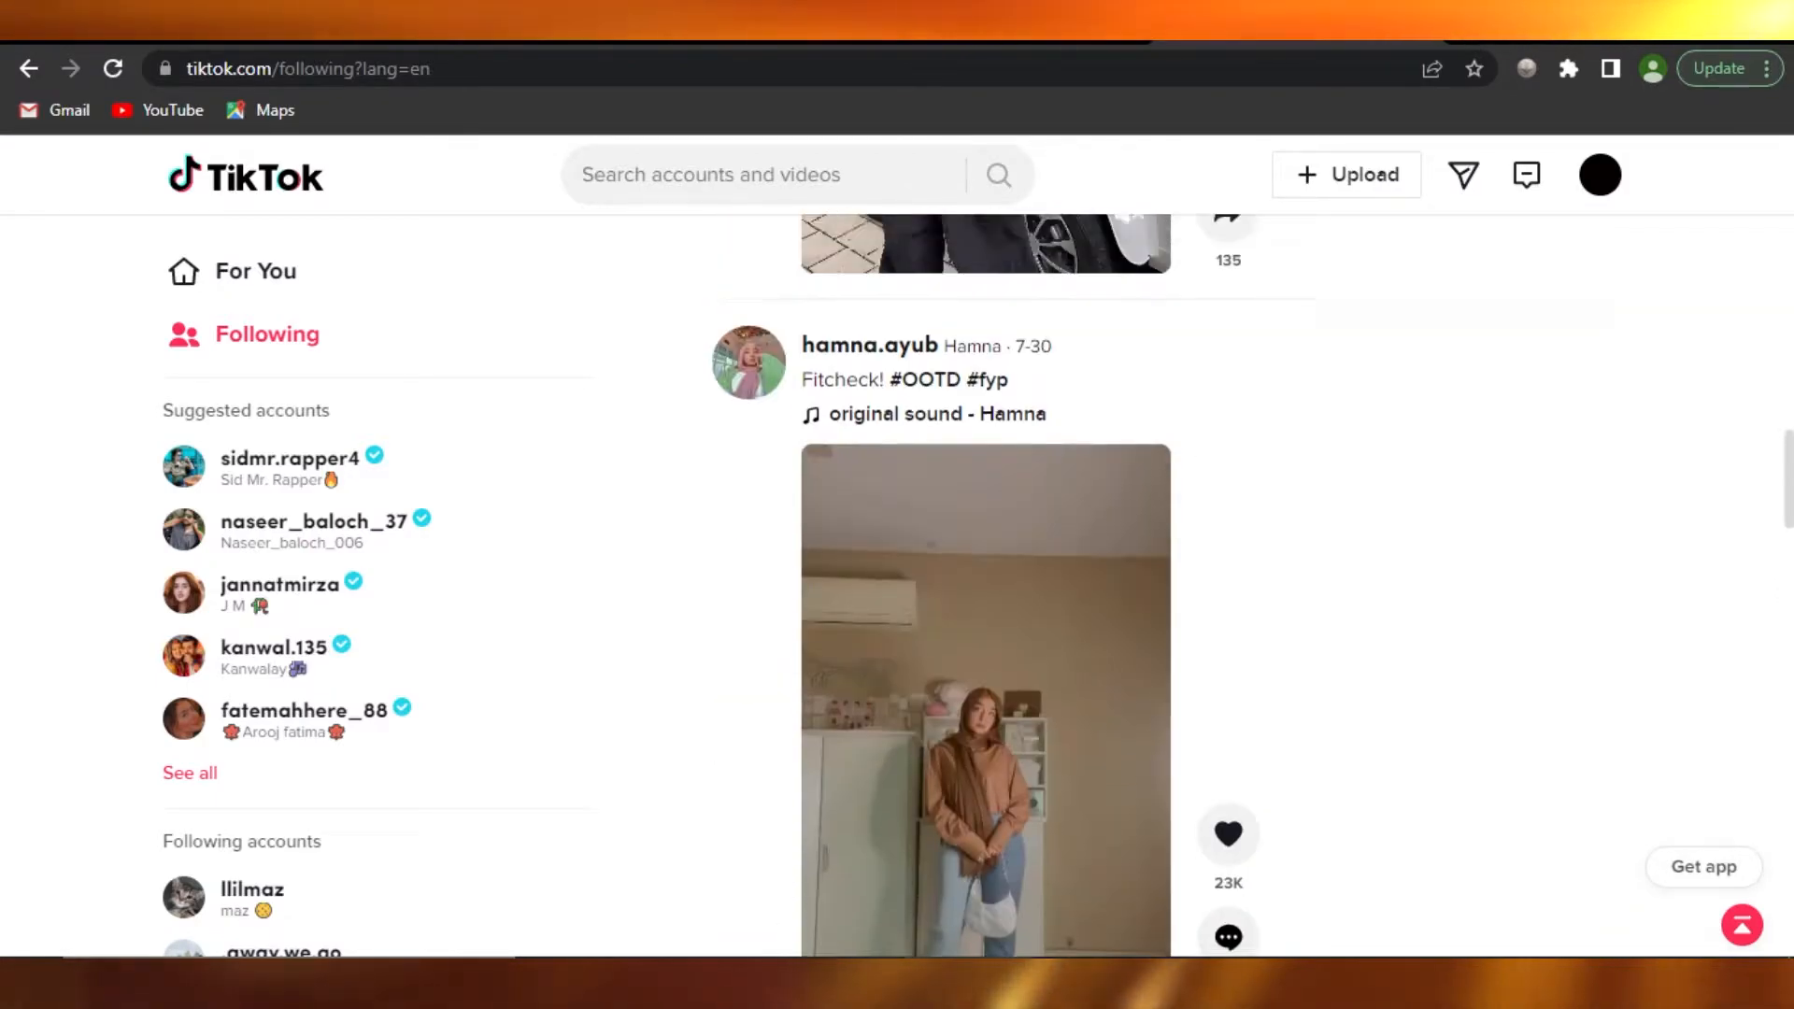
scroll(down, 3)
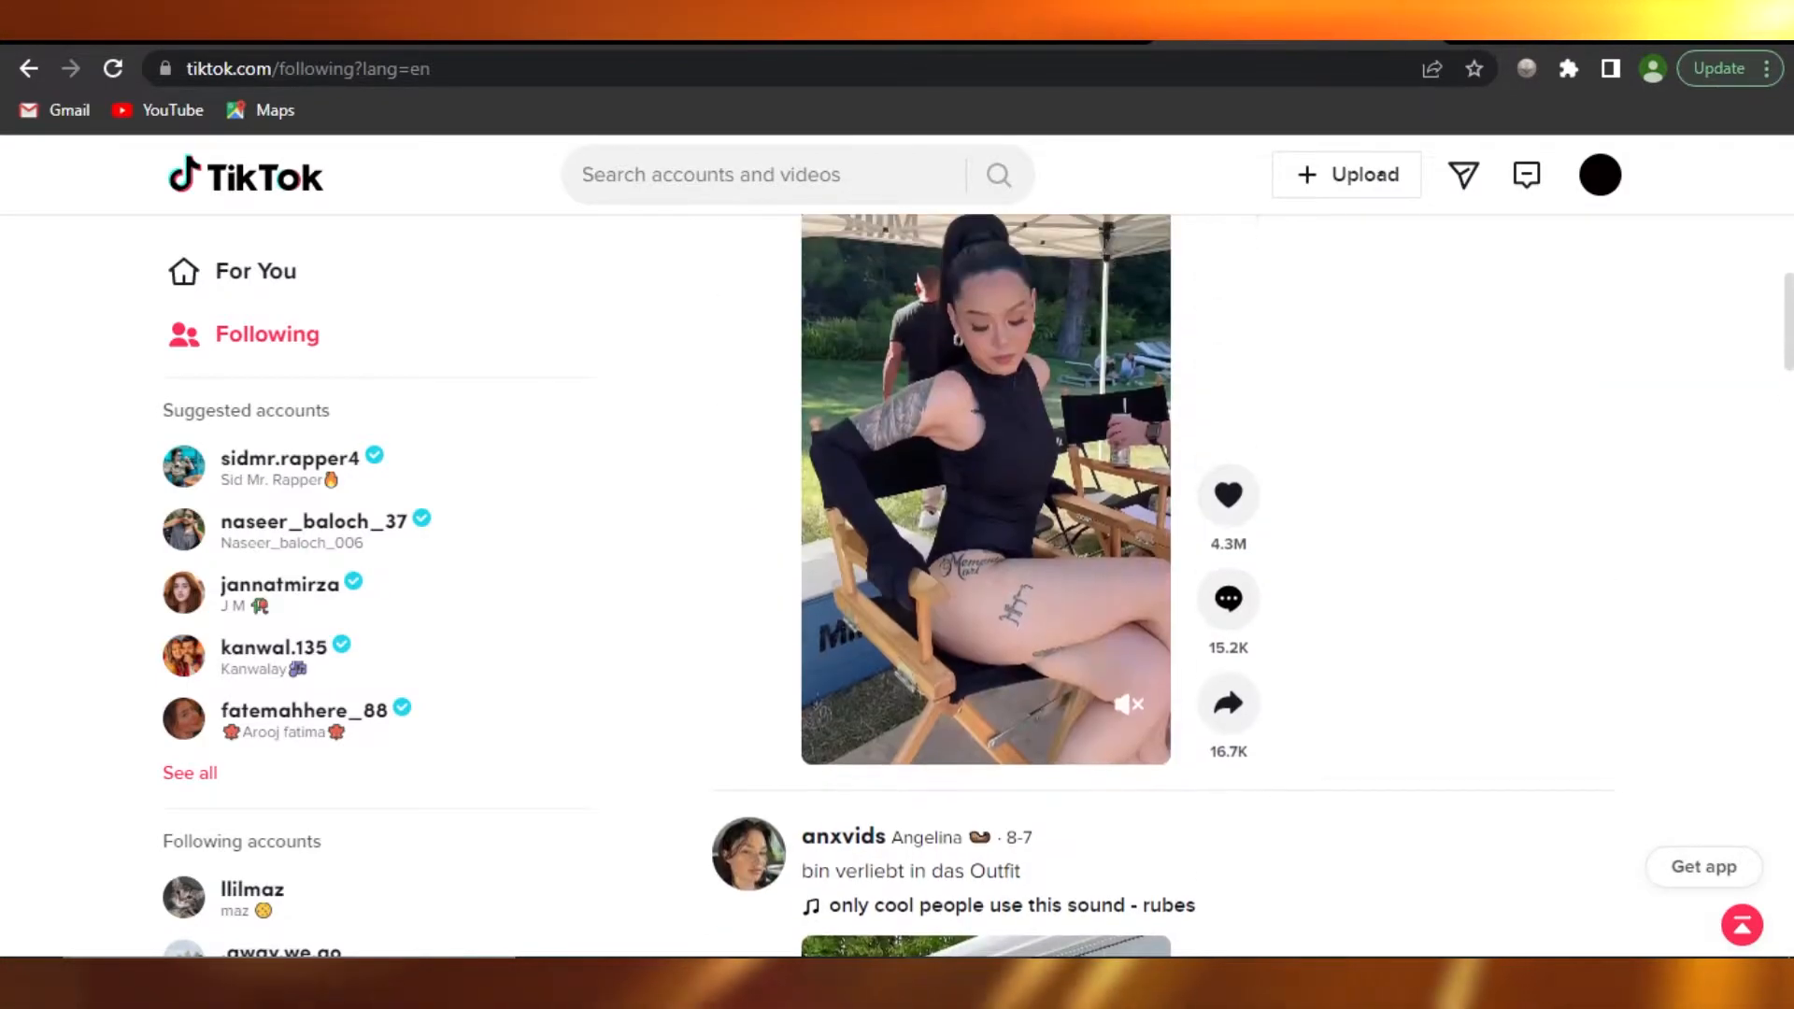
scroll(down, 3)
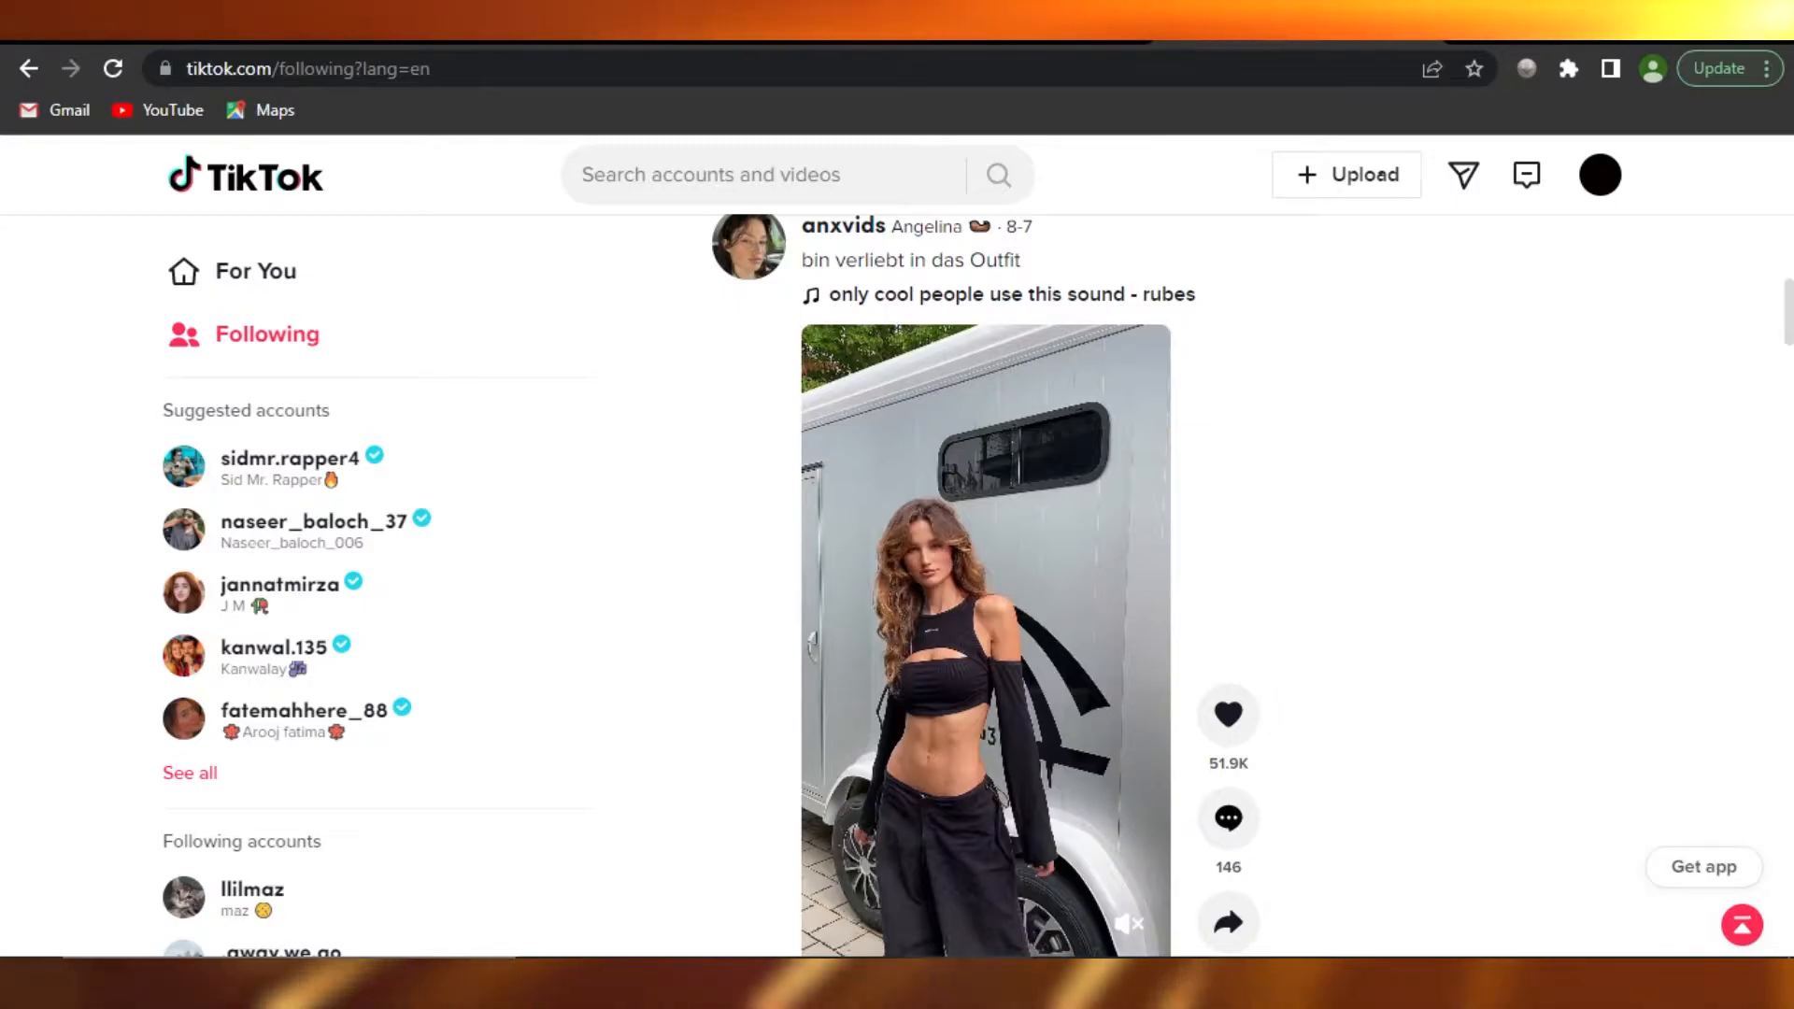
scroll(down, 3)
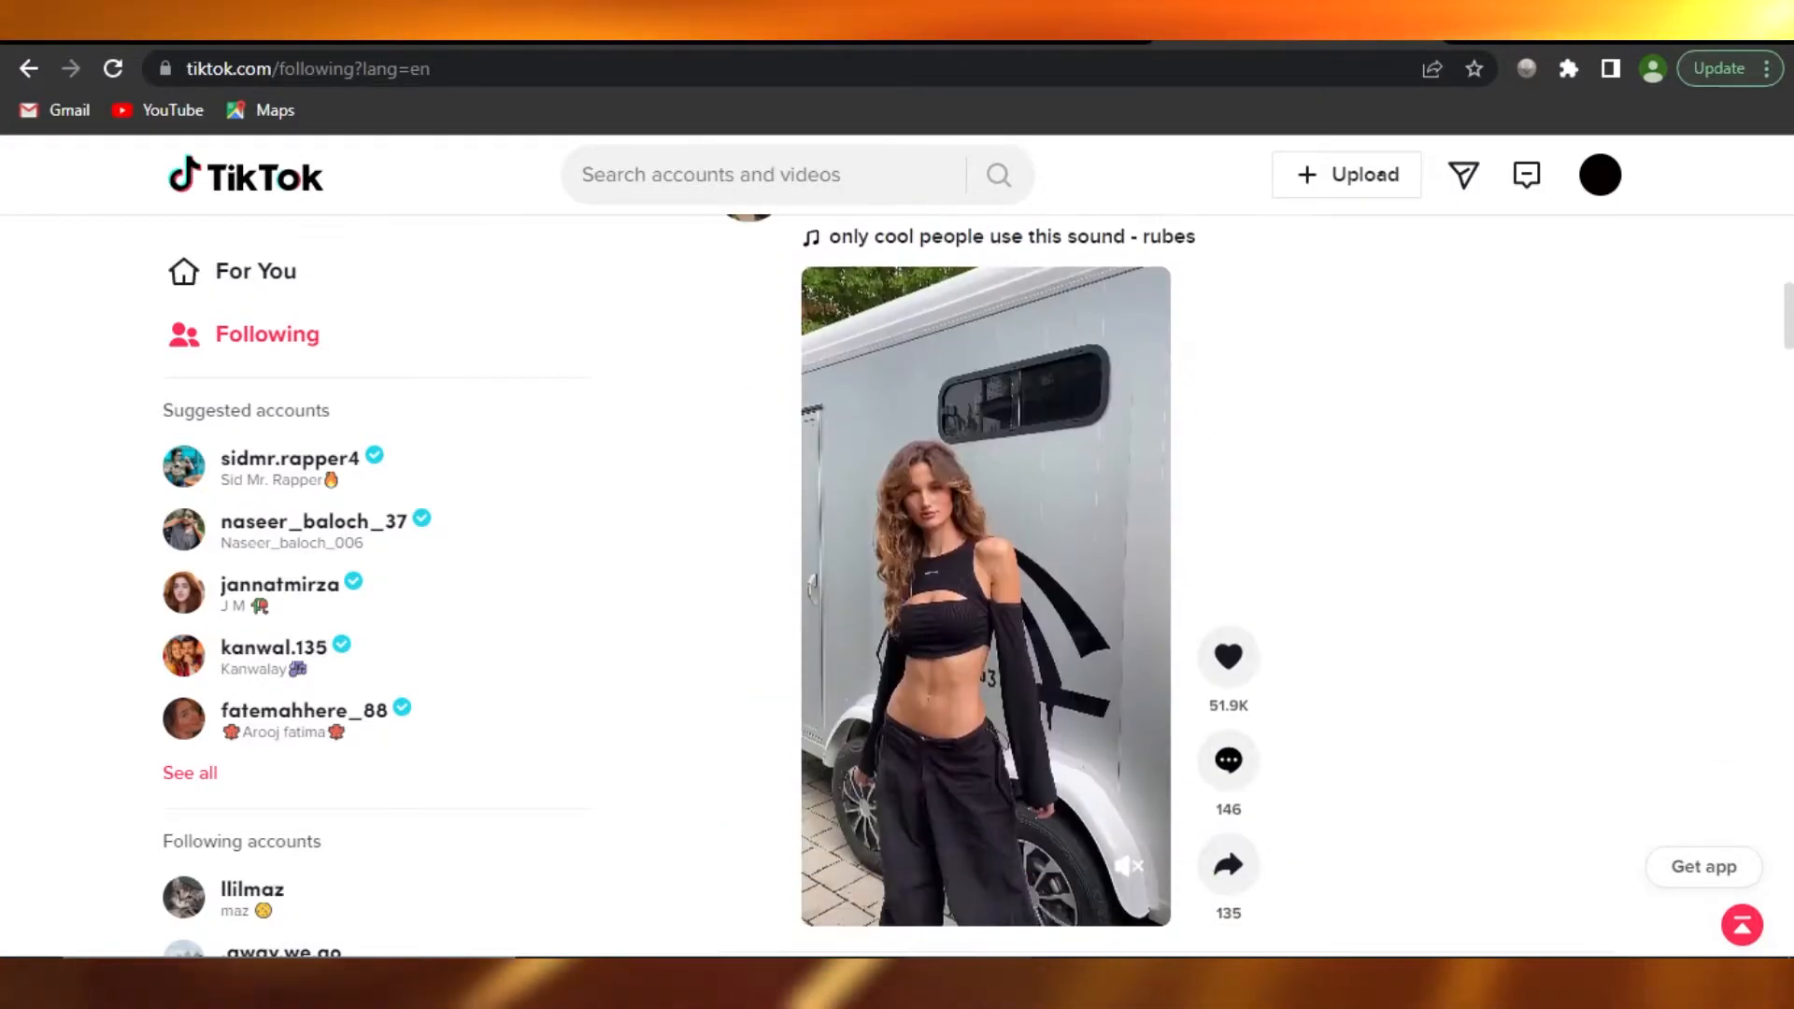
scroll(down, 3)
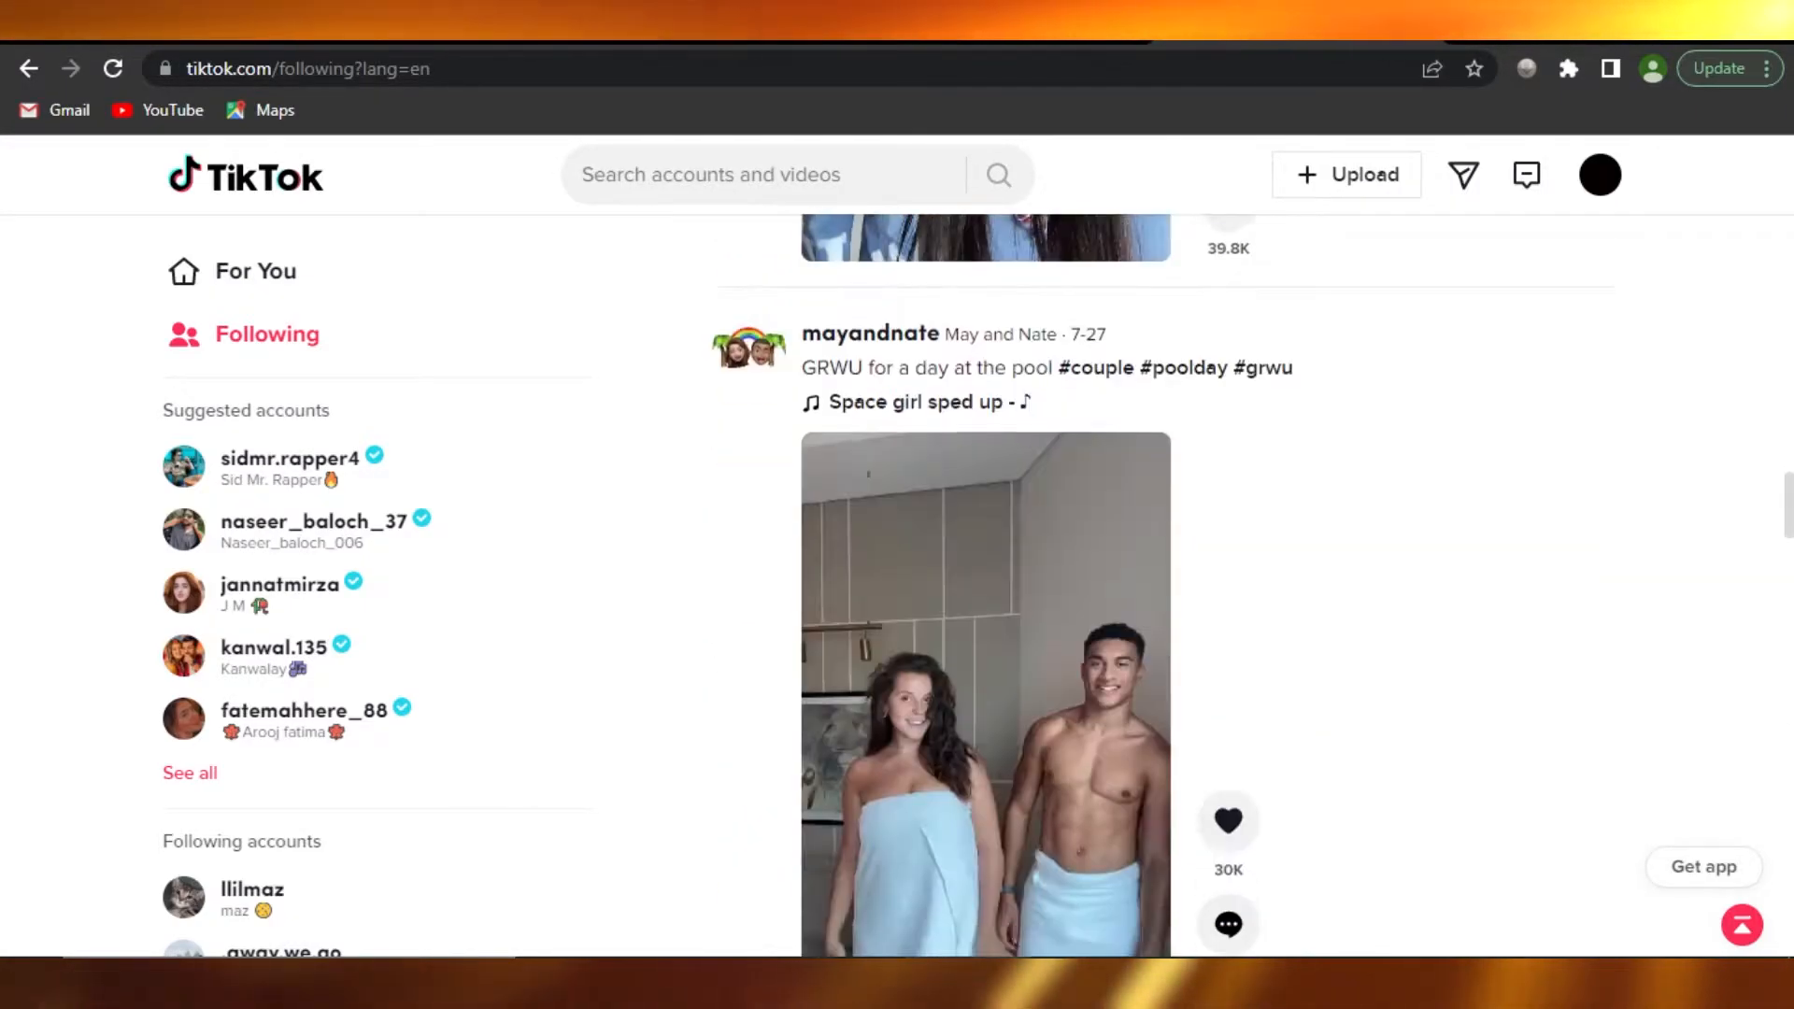
scroll(down, 3)
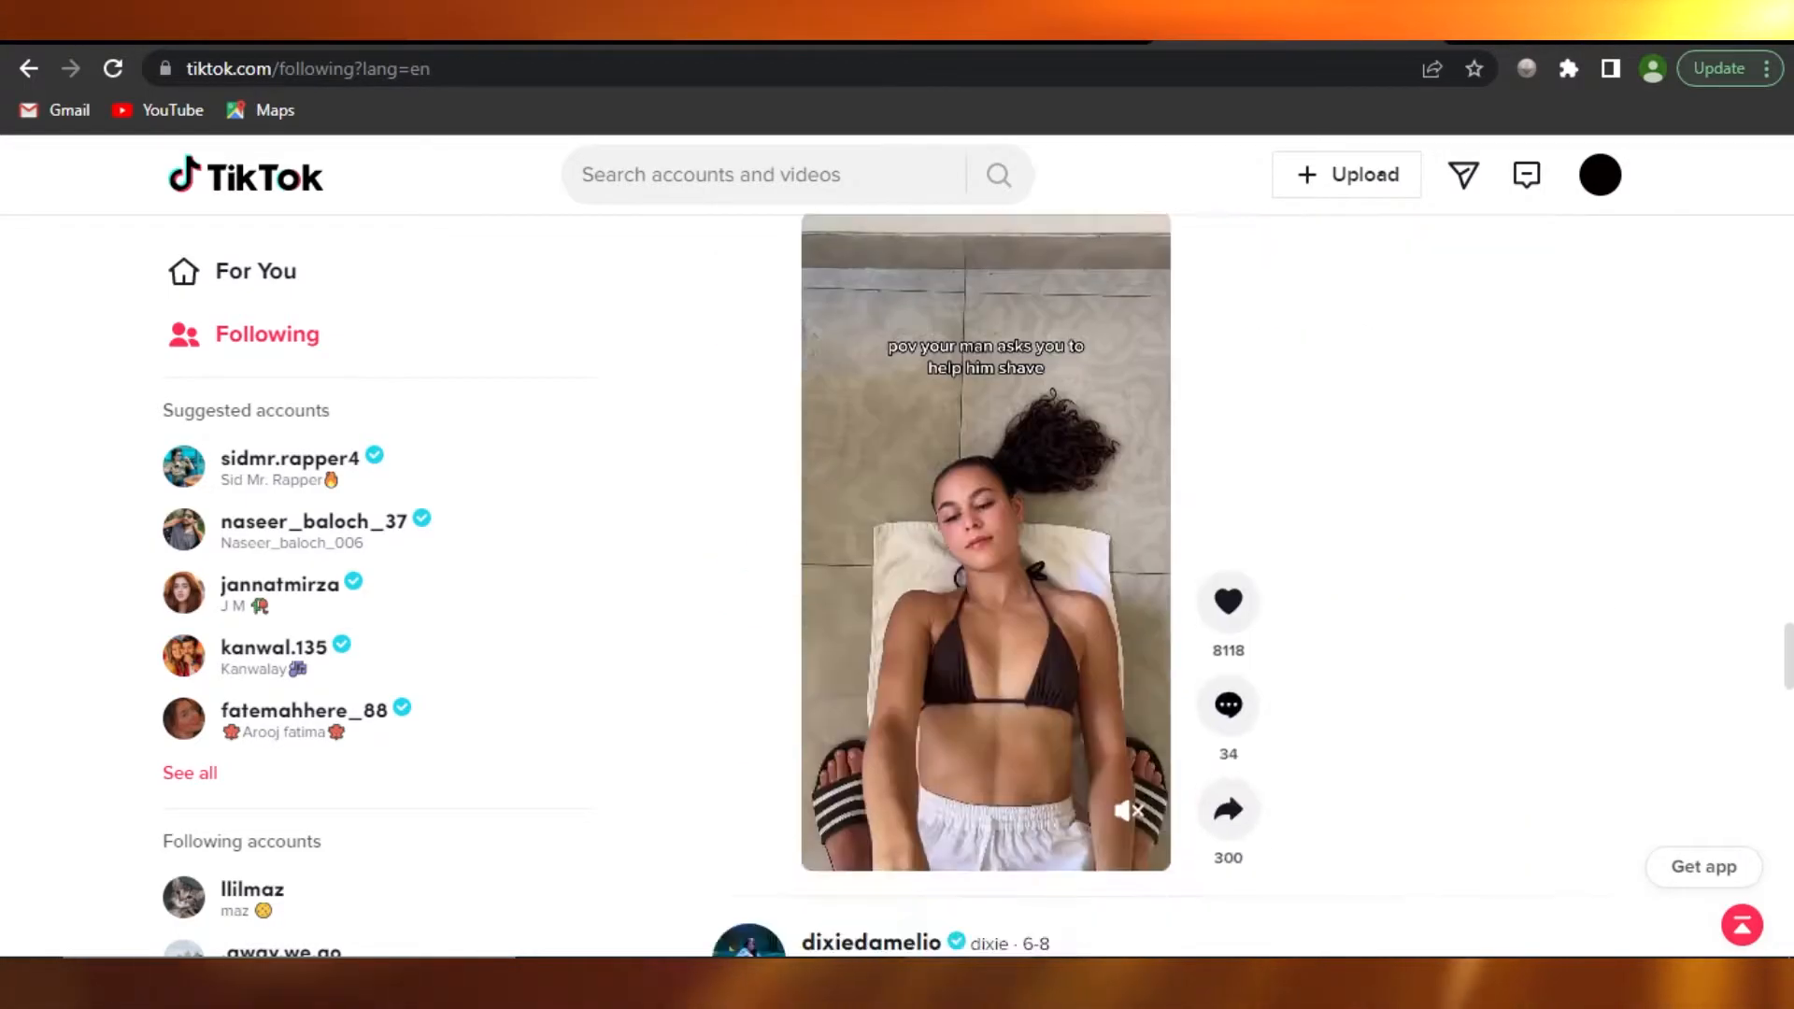
scroll(down, 3)
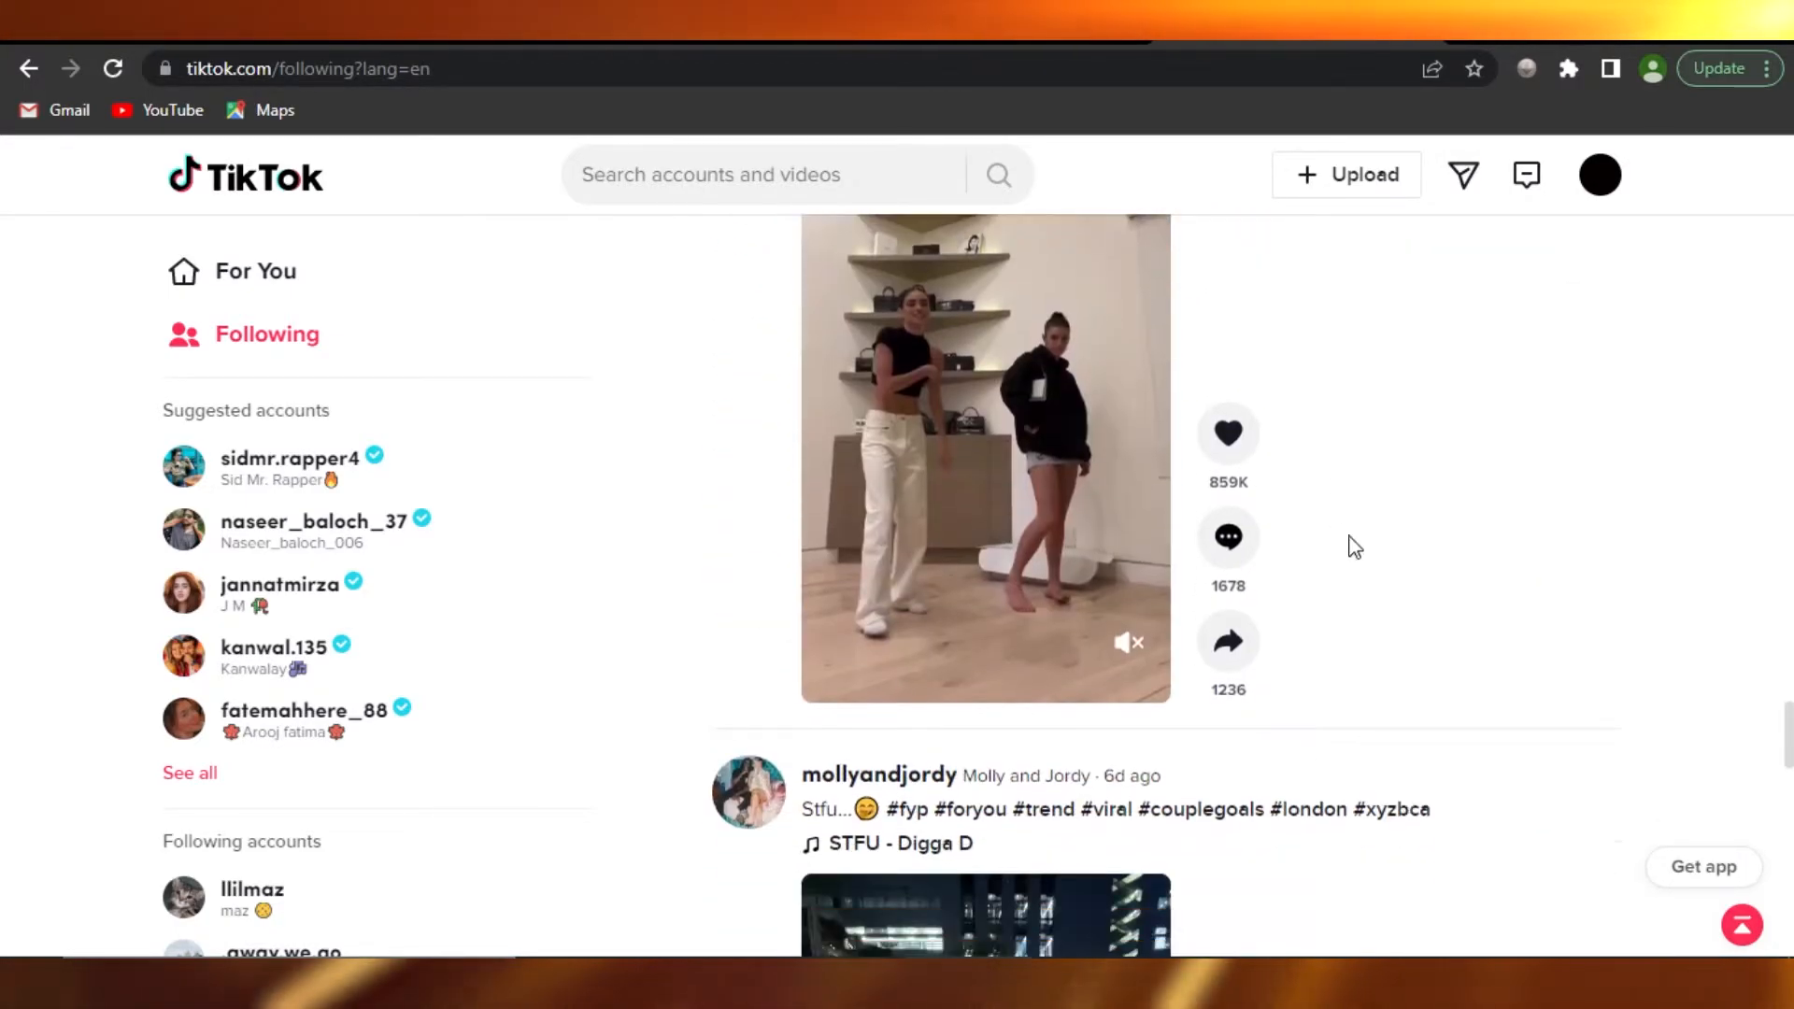
click(1599, 176)
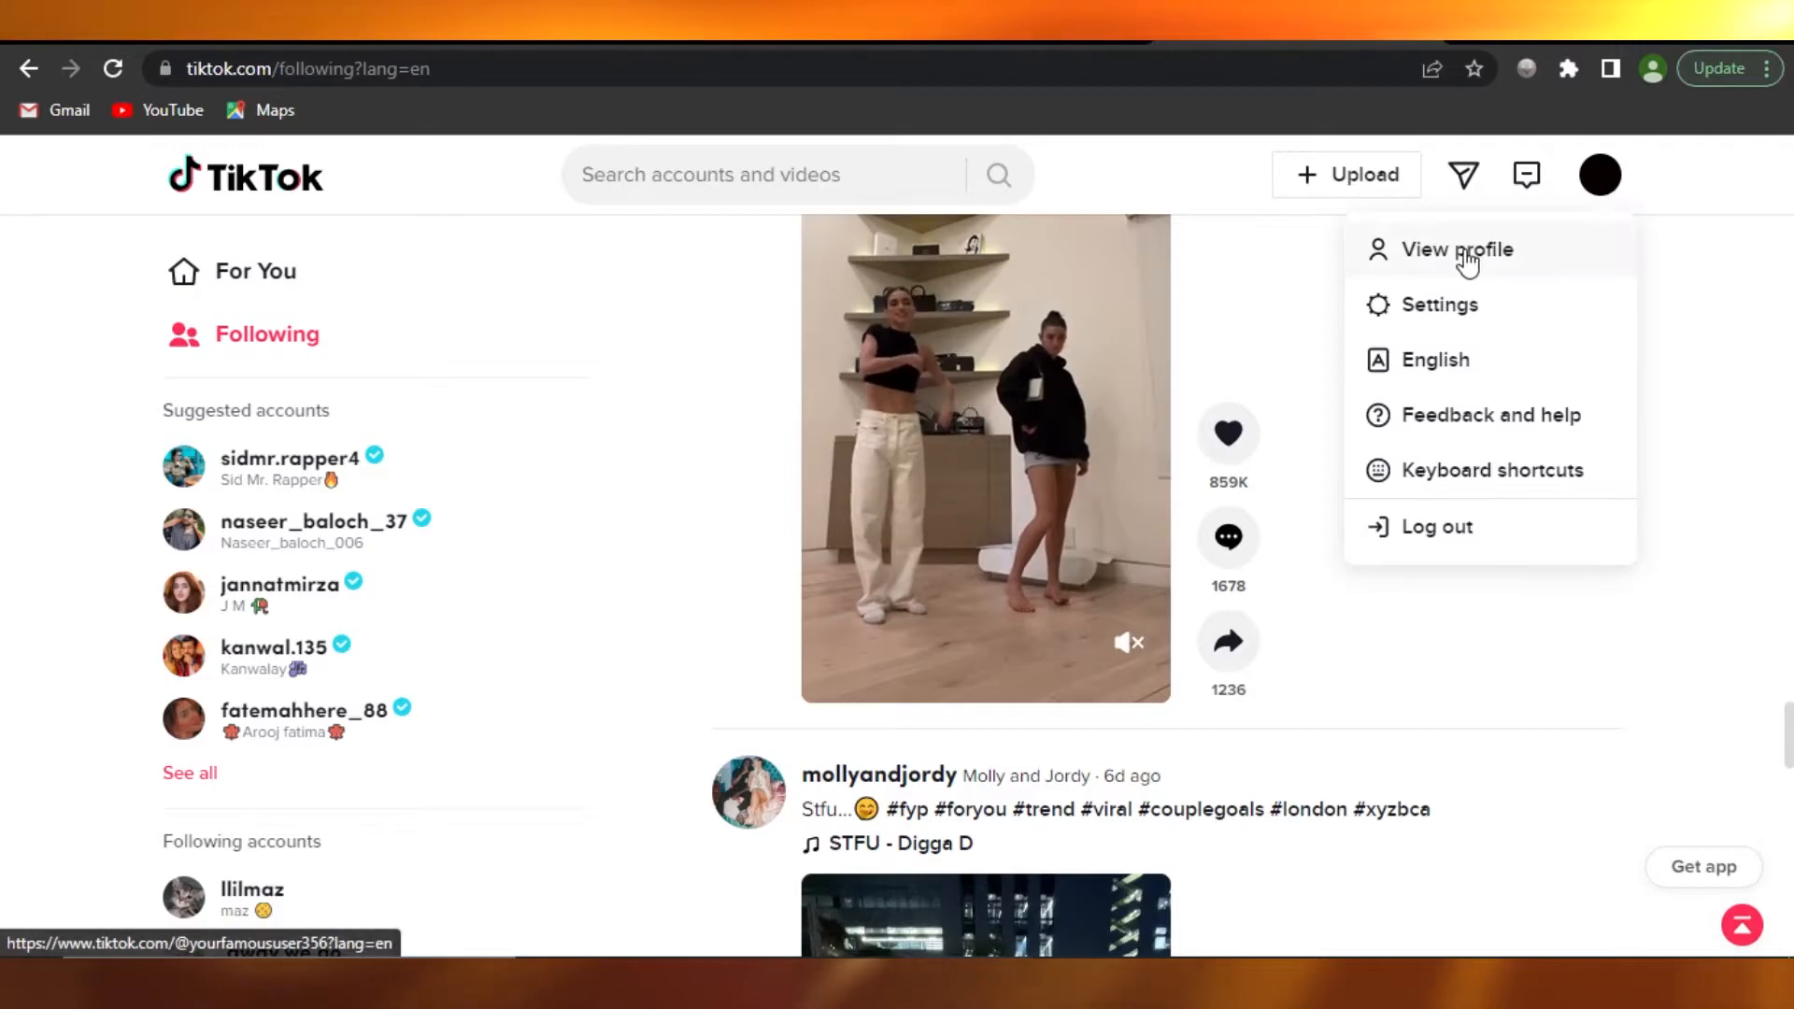
click(1455, 249)
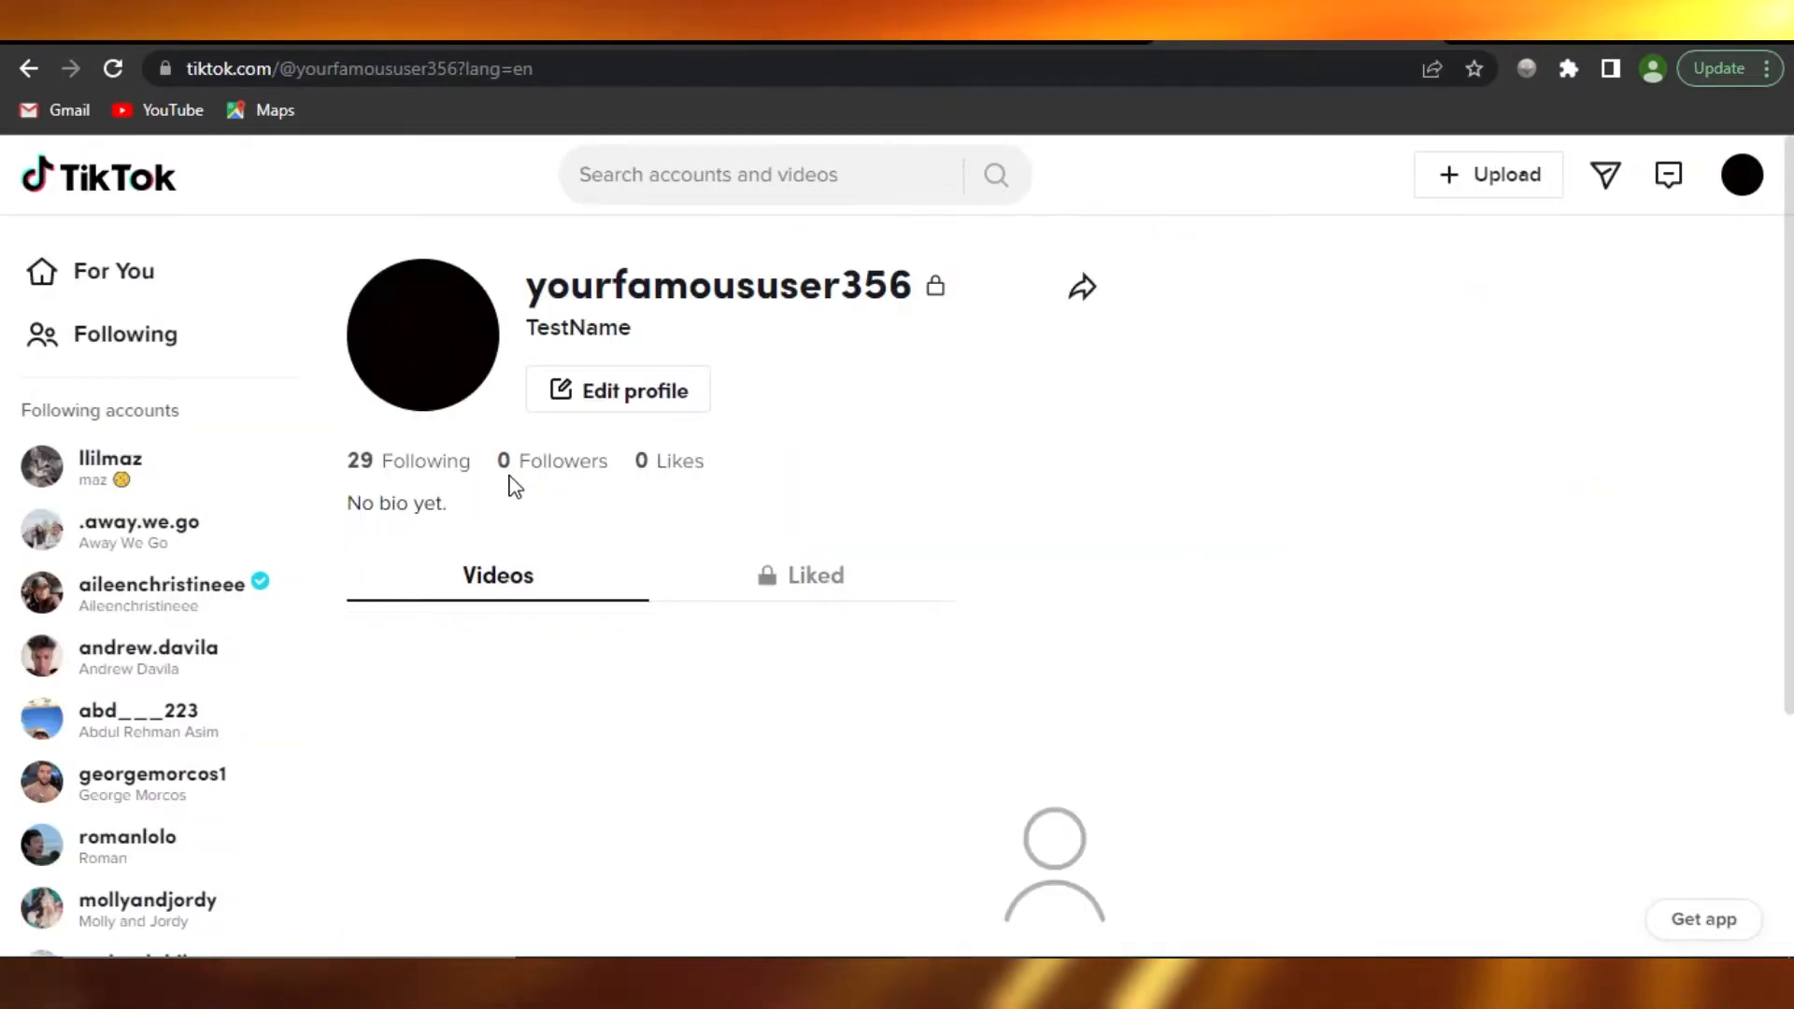
mouse_move(1174, 409)
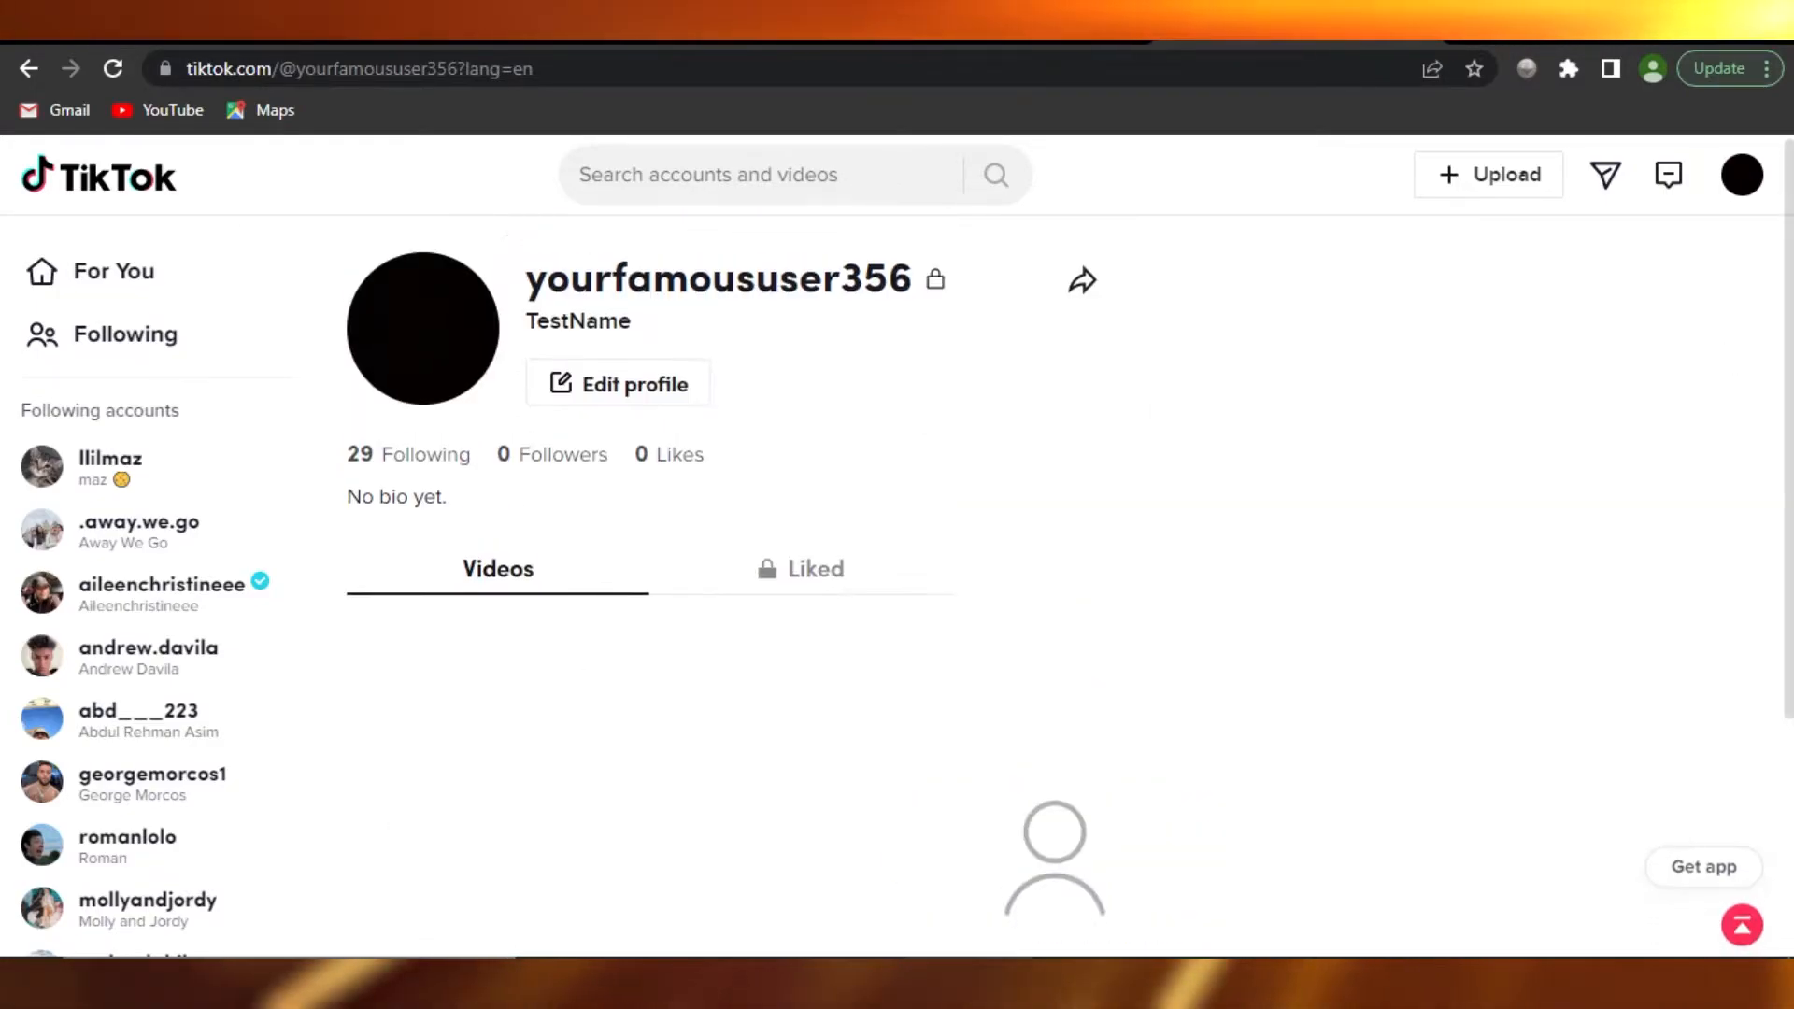
mouse_move(119, 594)
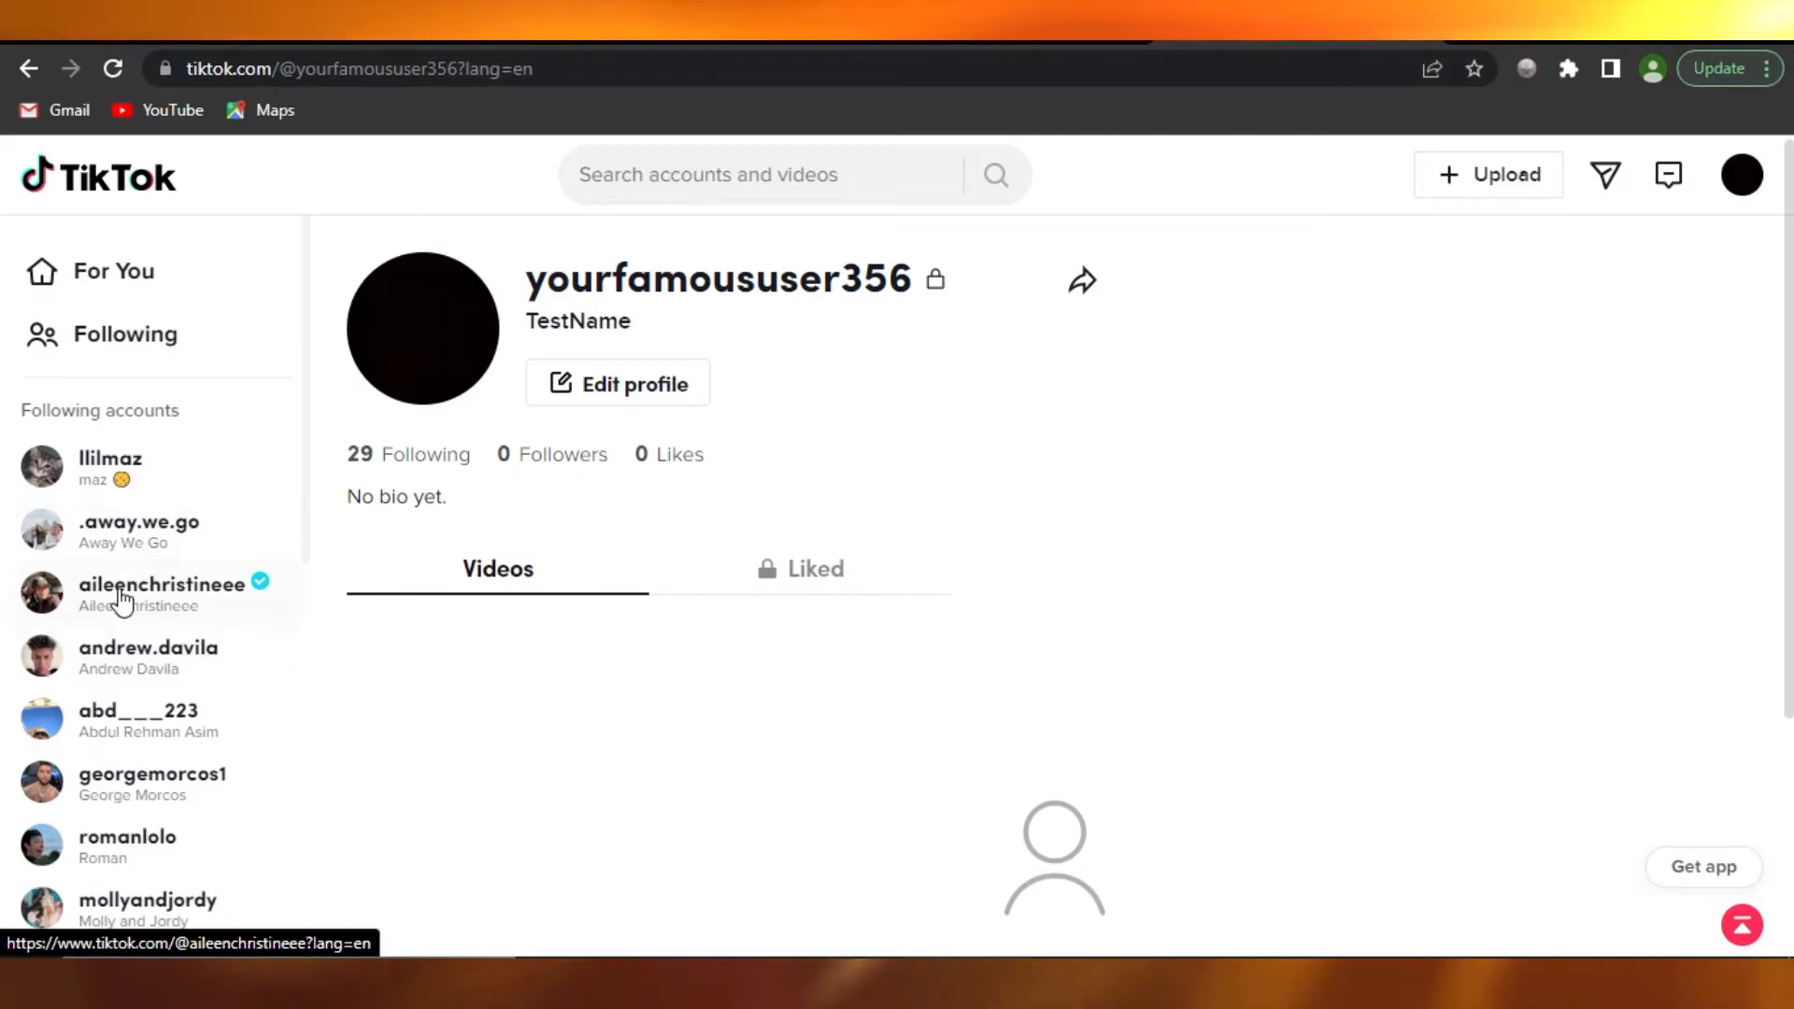
mouse_move(129, 740)
text(charlie dnelio)
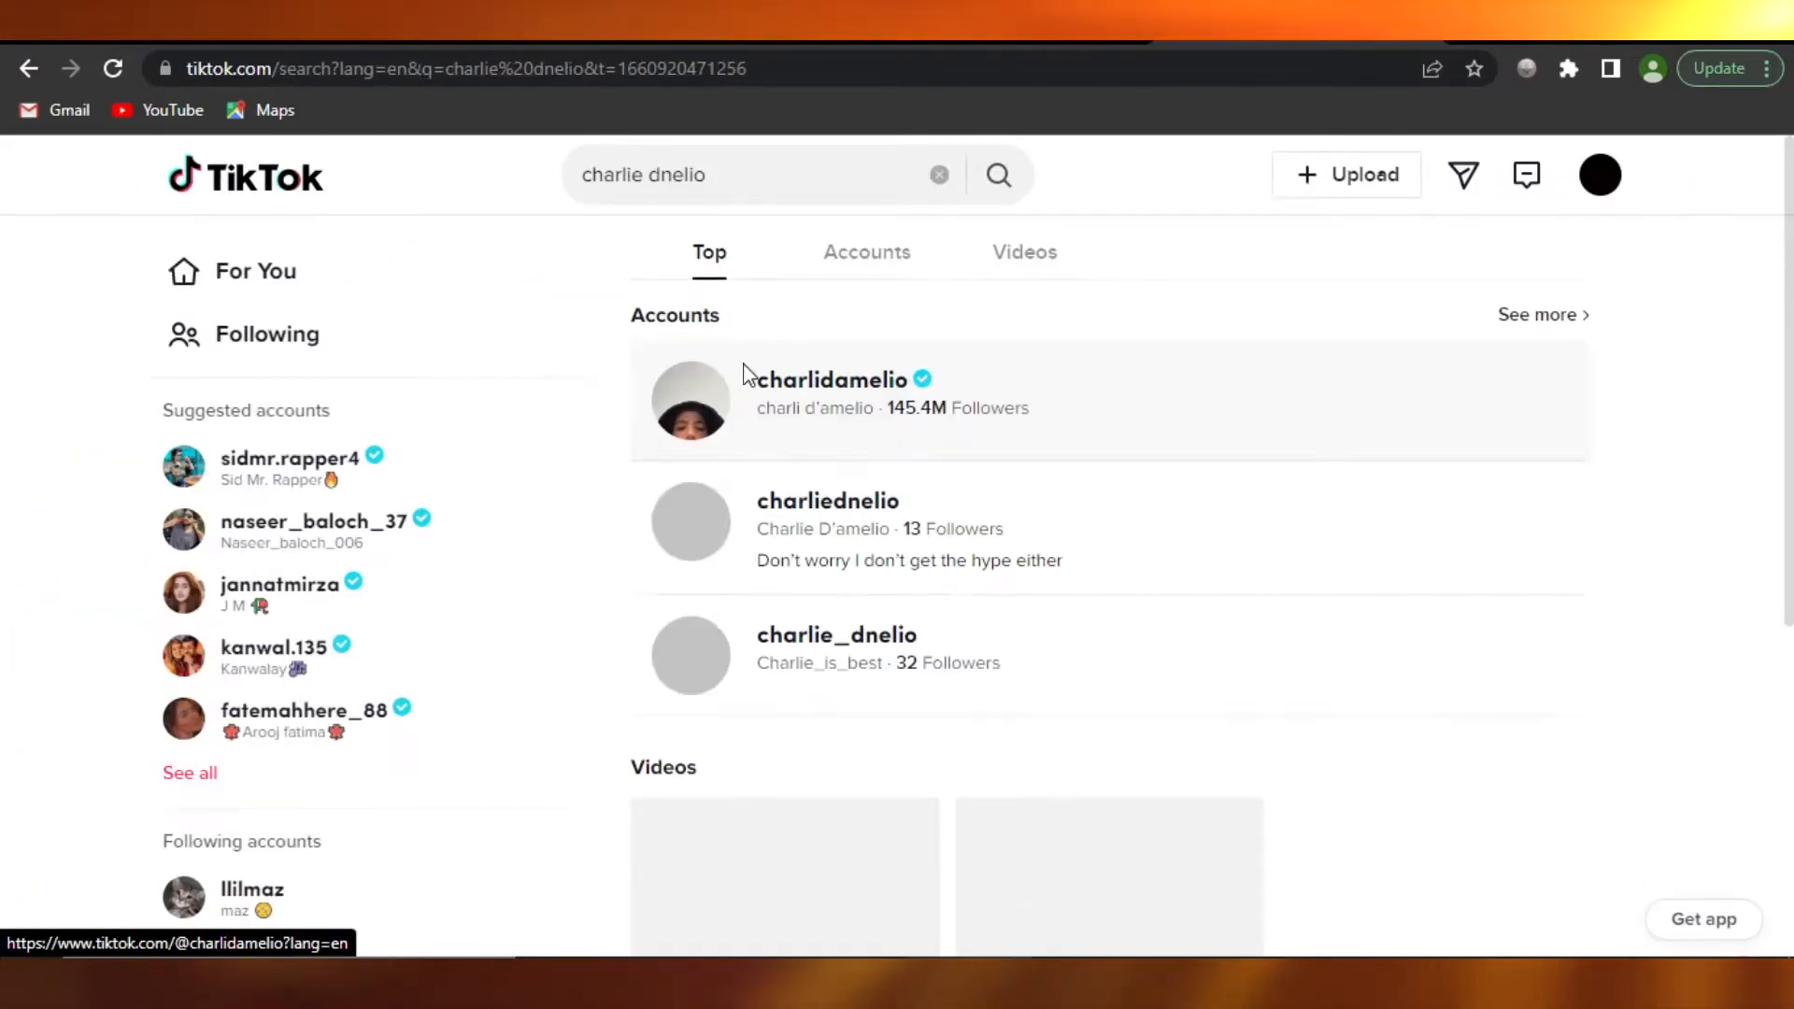
Open charlidamelio's profile from search results and browse her video grid up and down
click(830, 379)
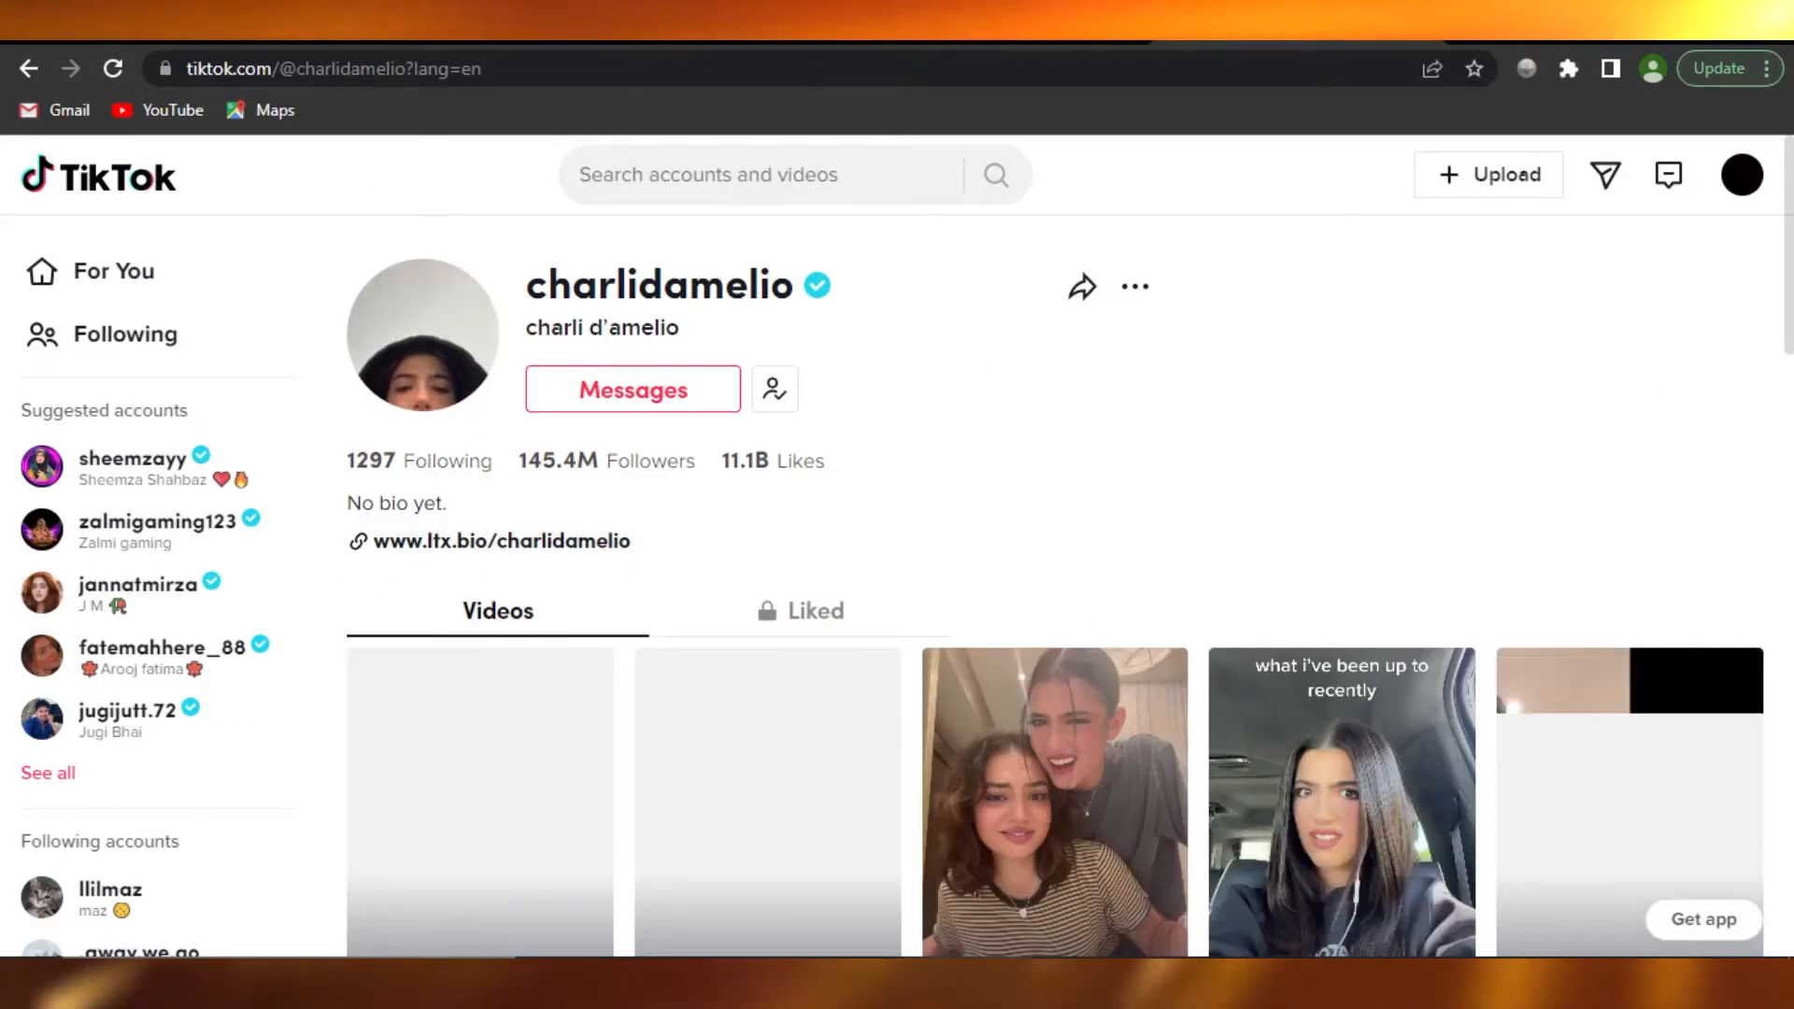
mouse_move(774, 389)
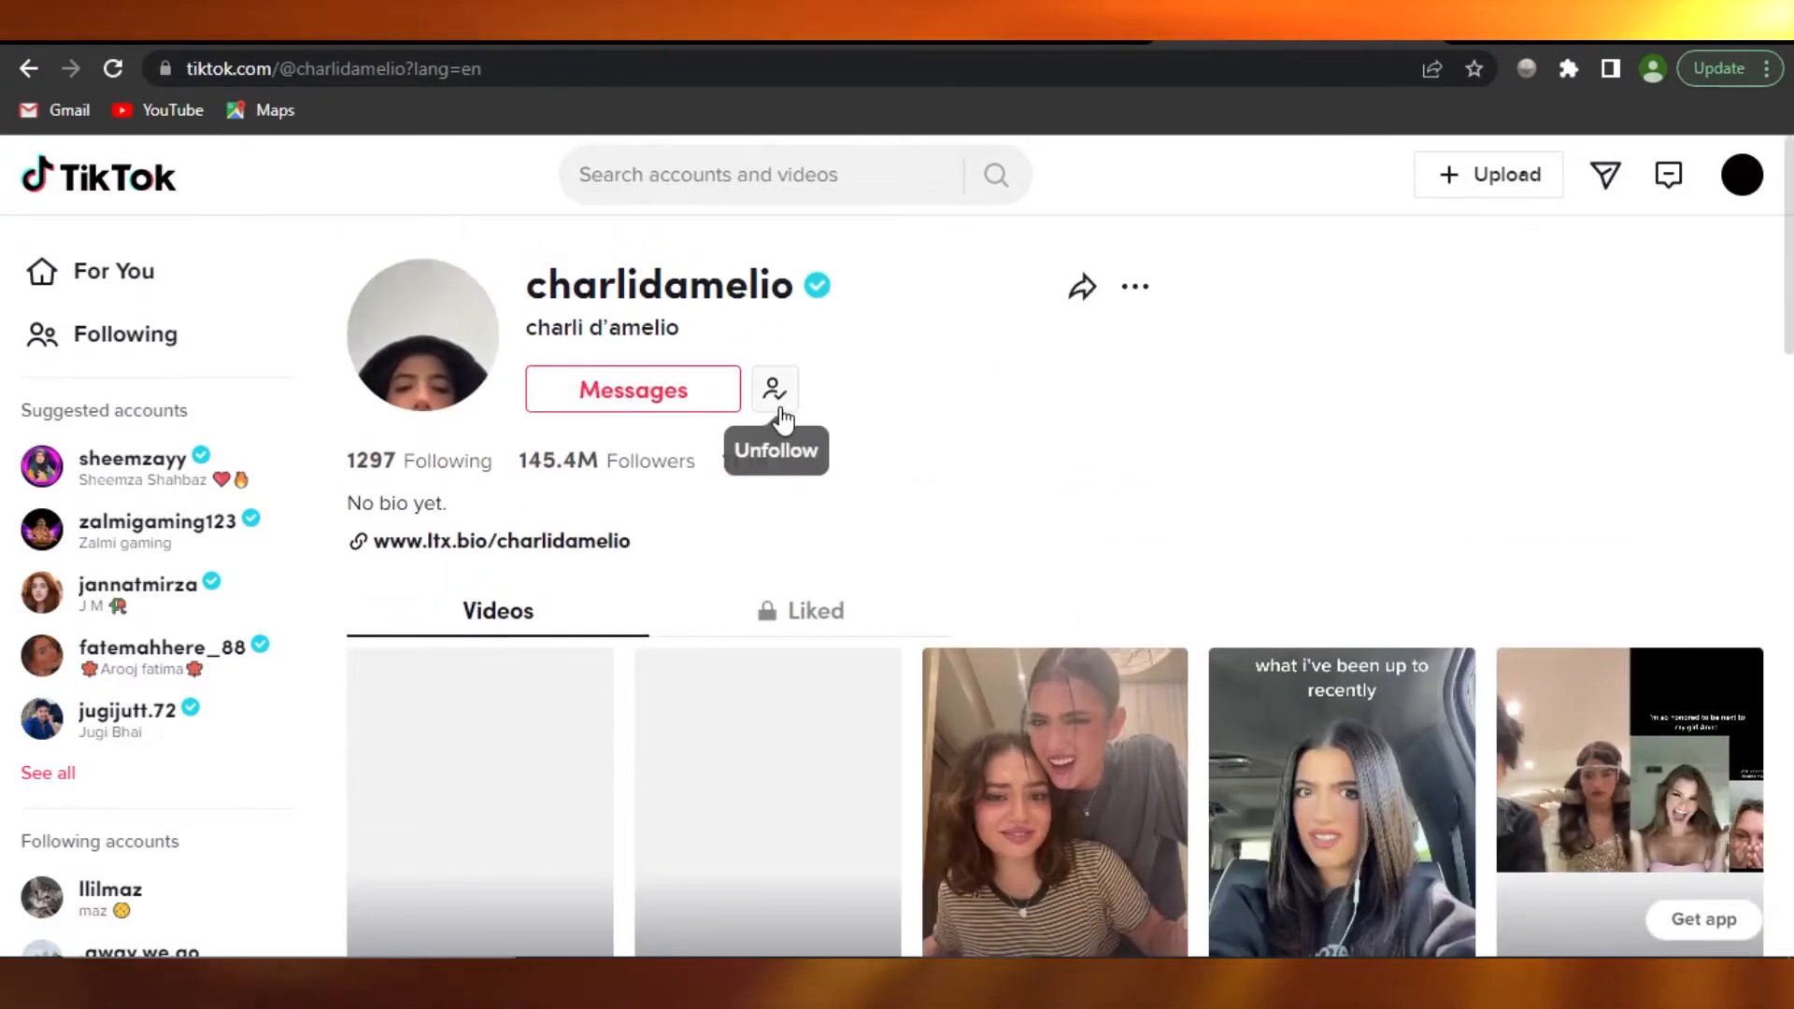
mouse_move(603, 479)
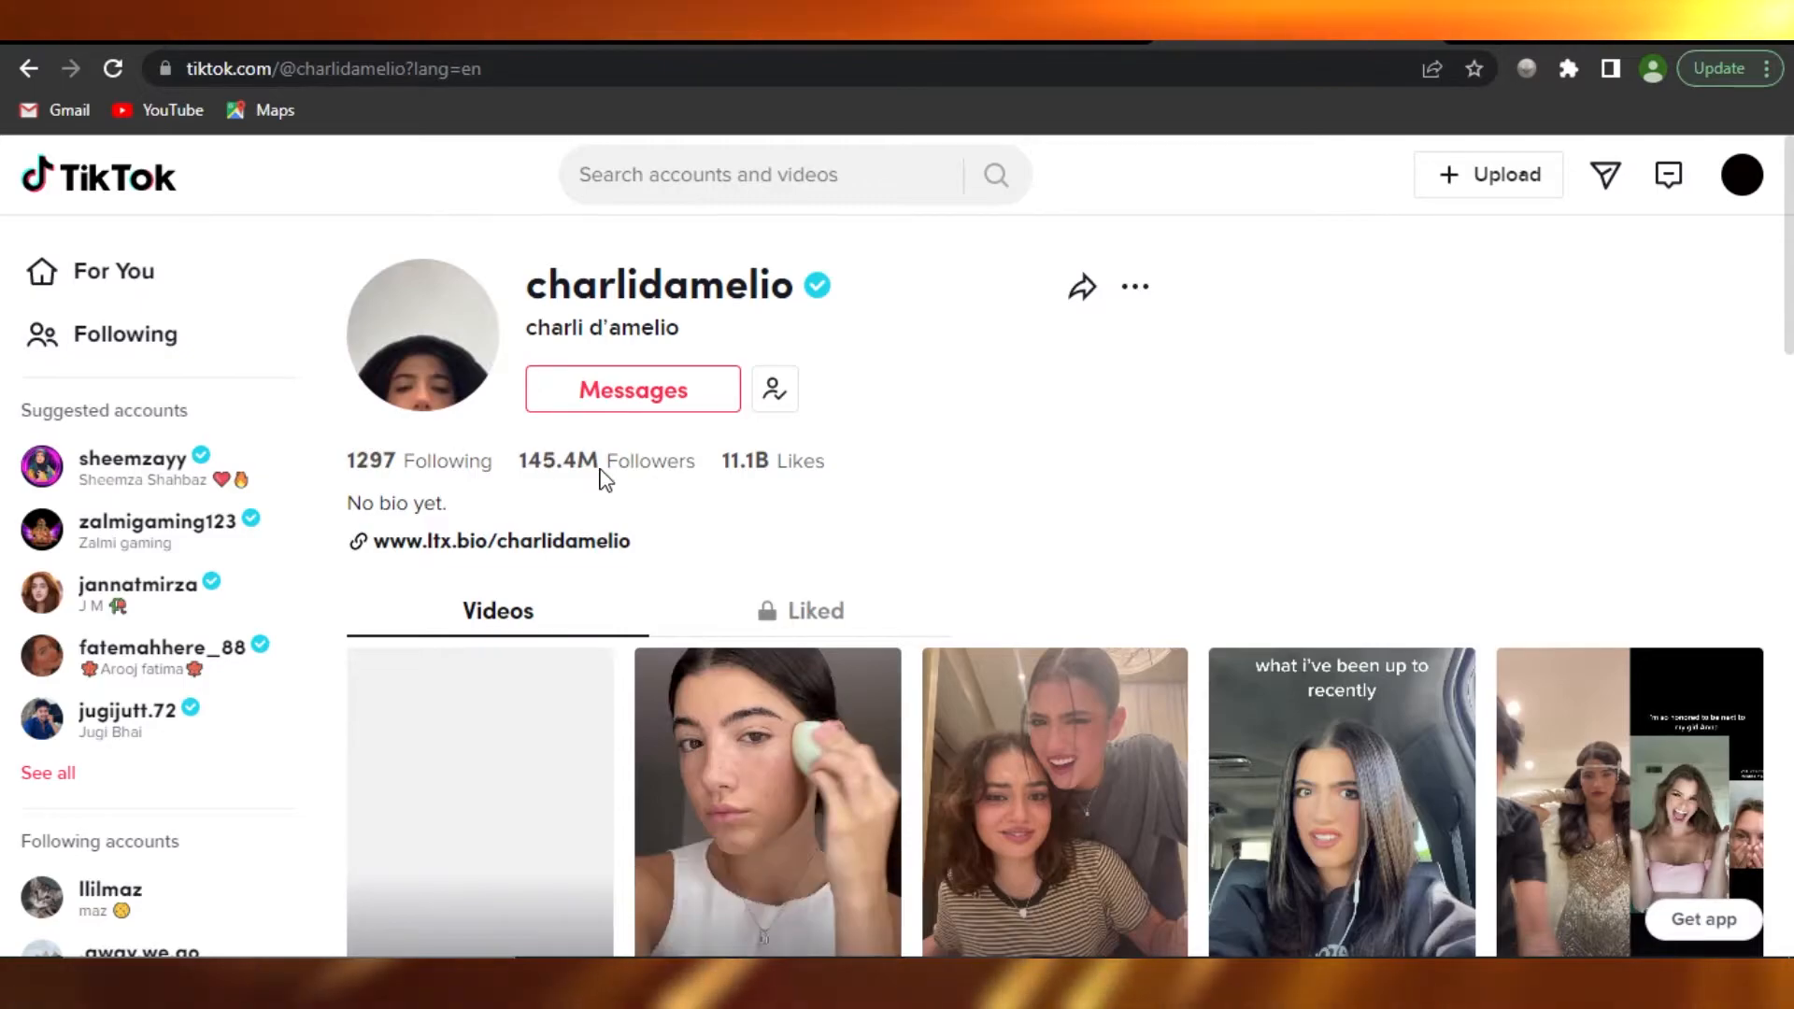
scroll(down, 3)
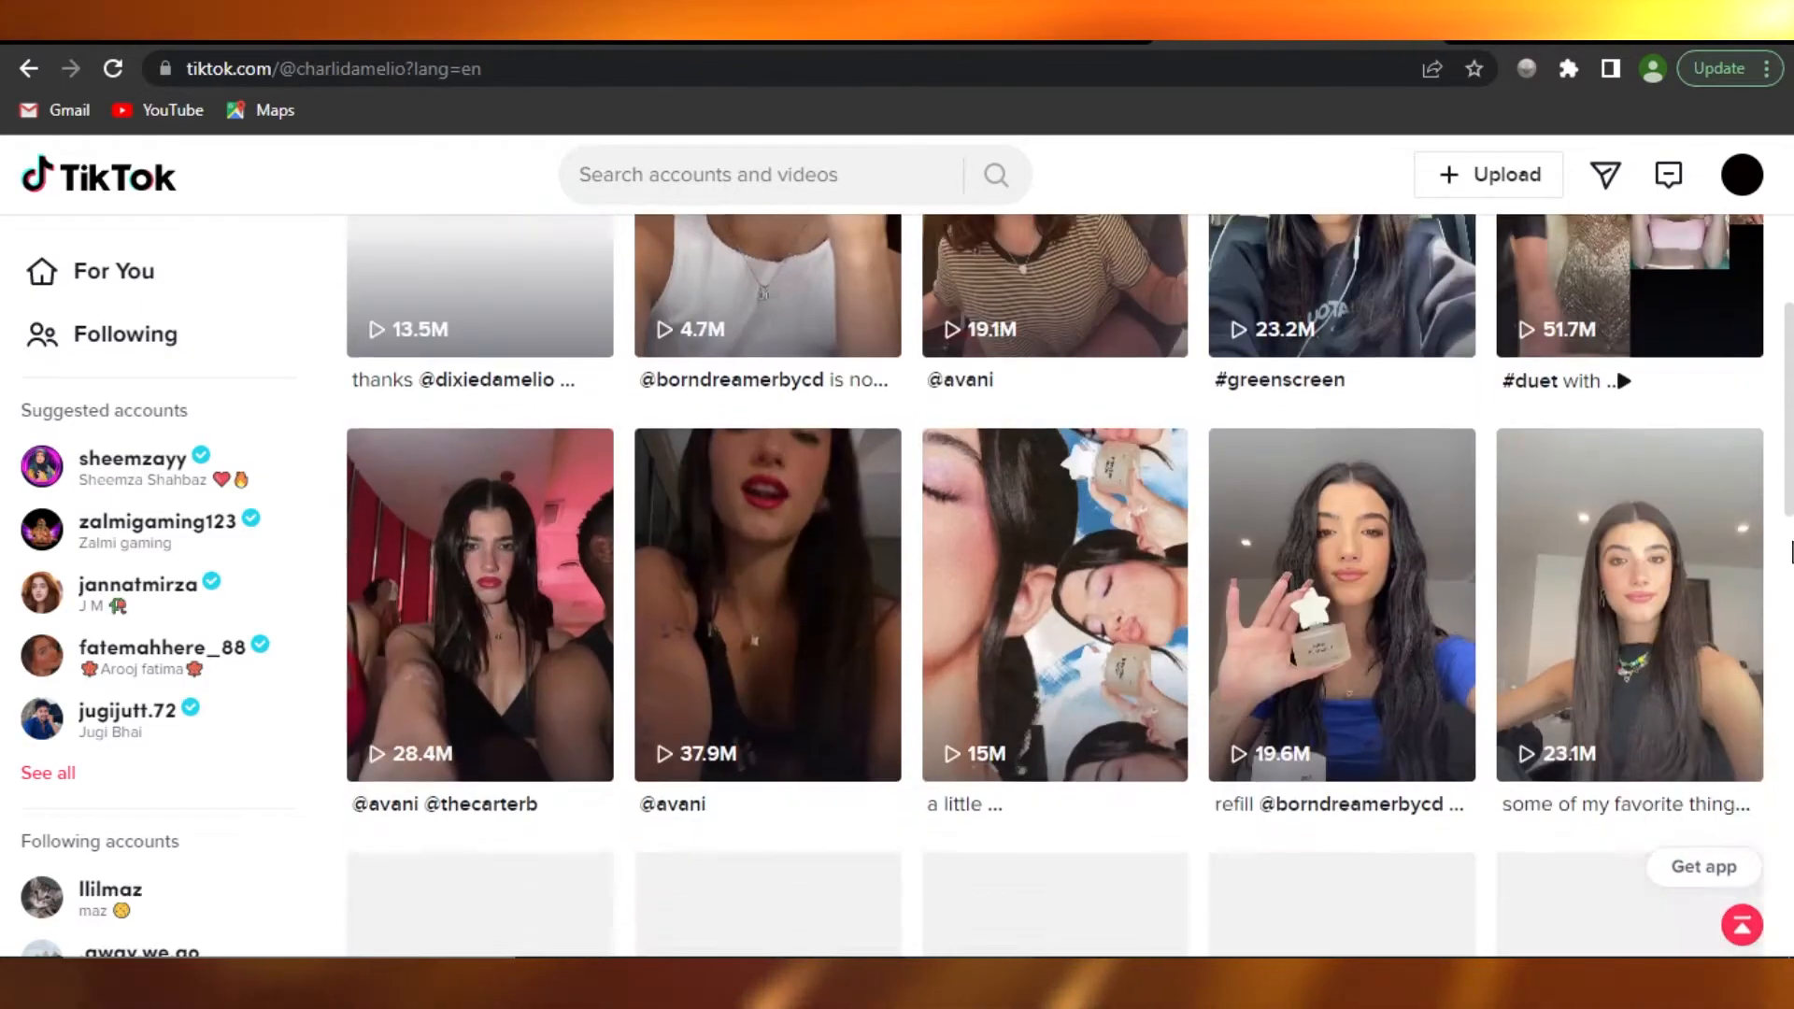
scroll(down, 3)
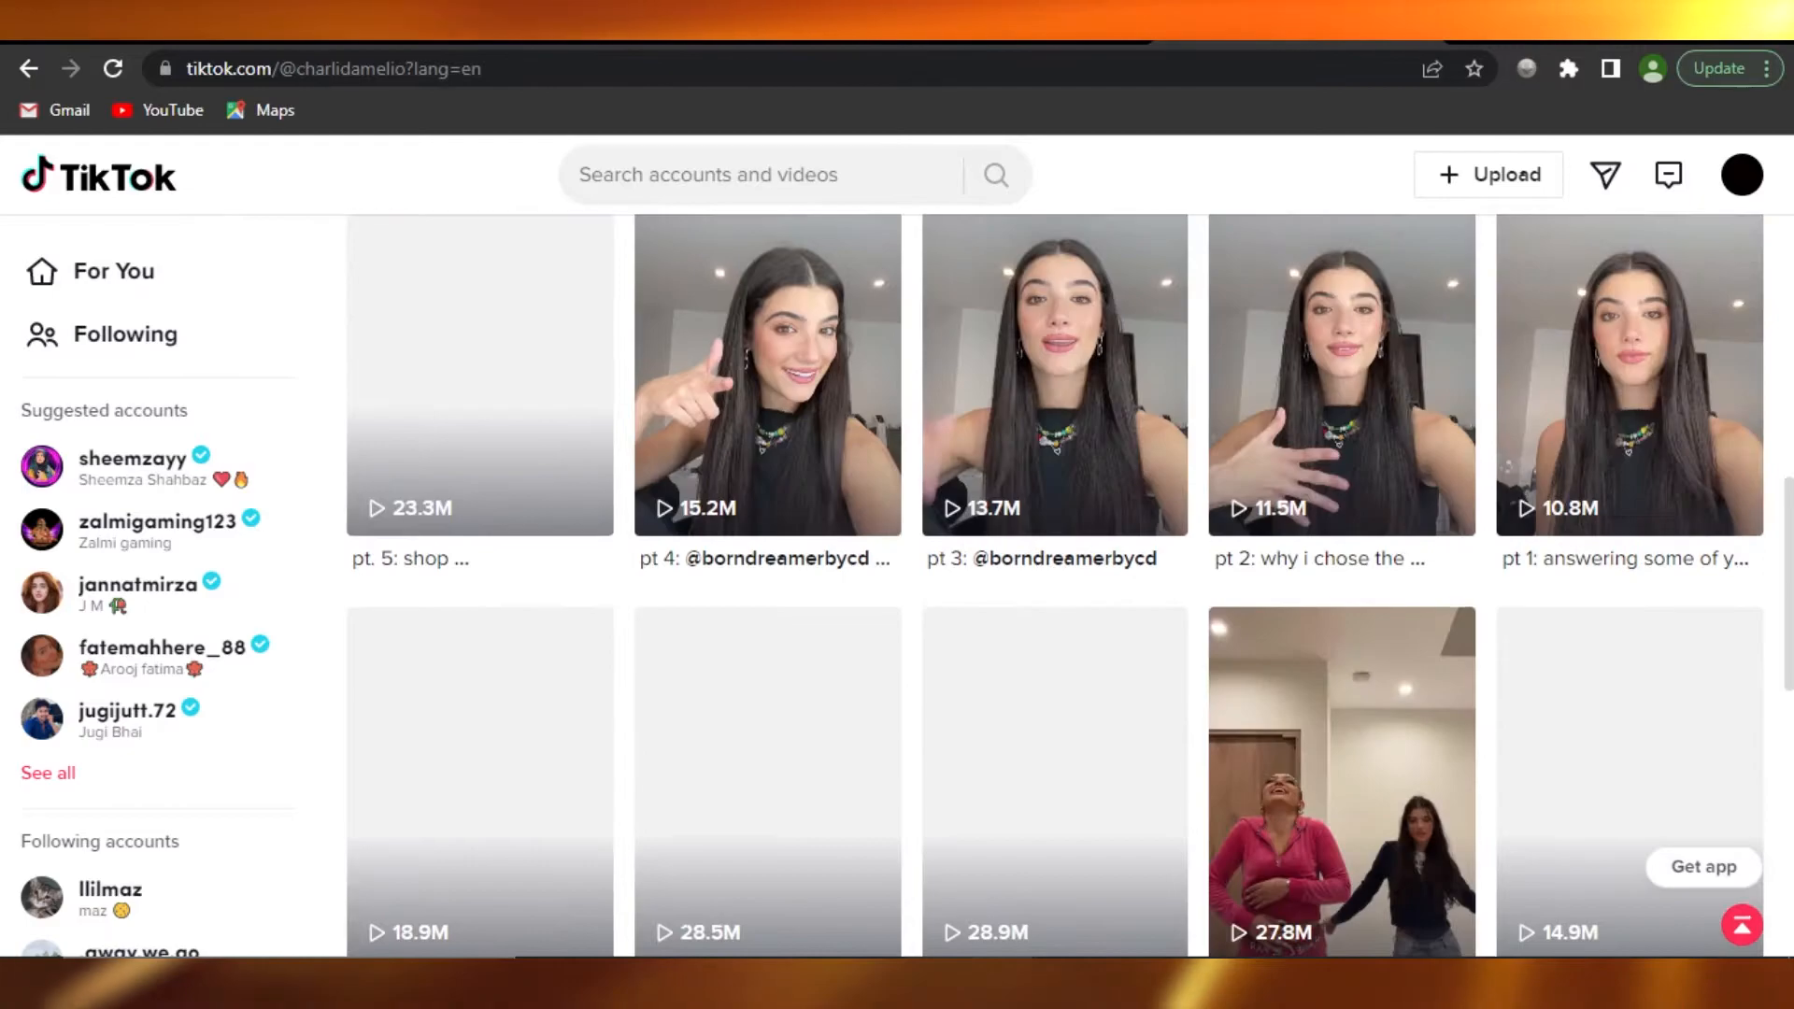
scroll(up, 3)
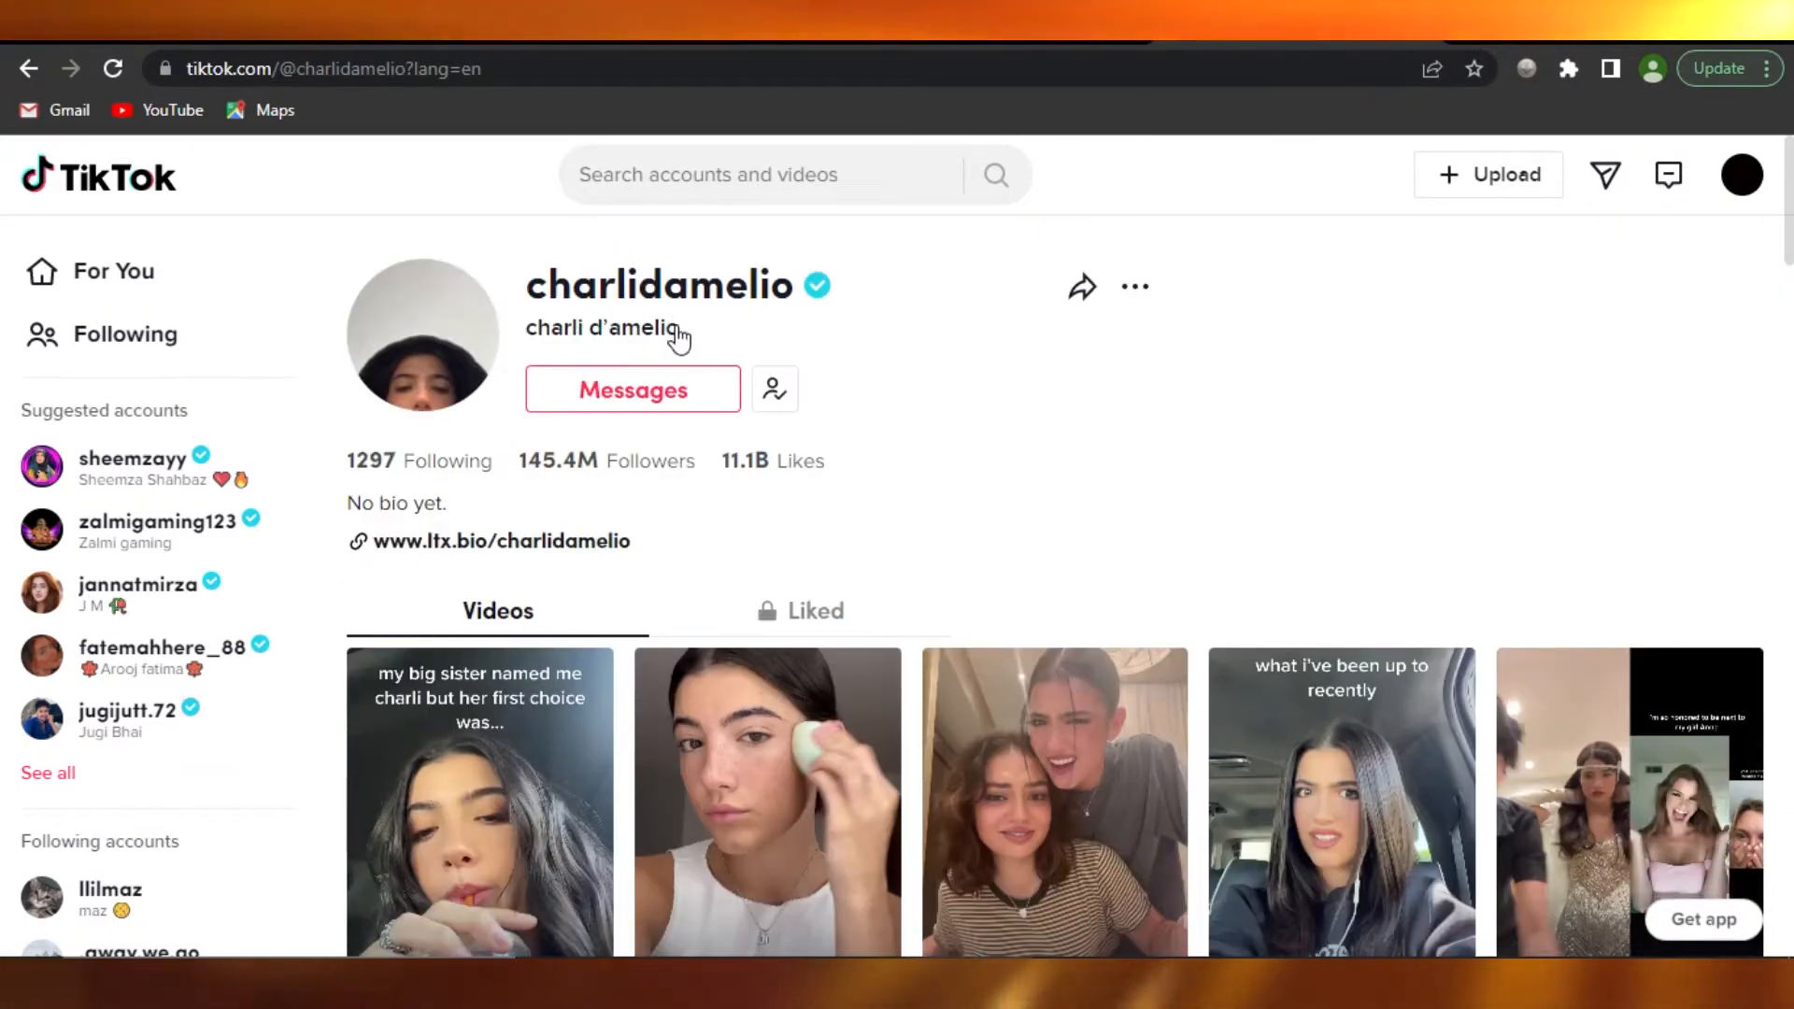
click(794, 174)
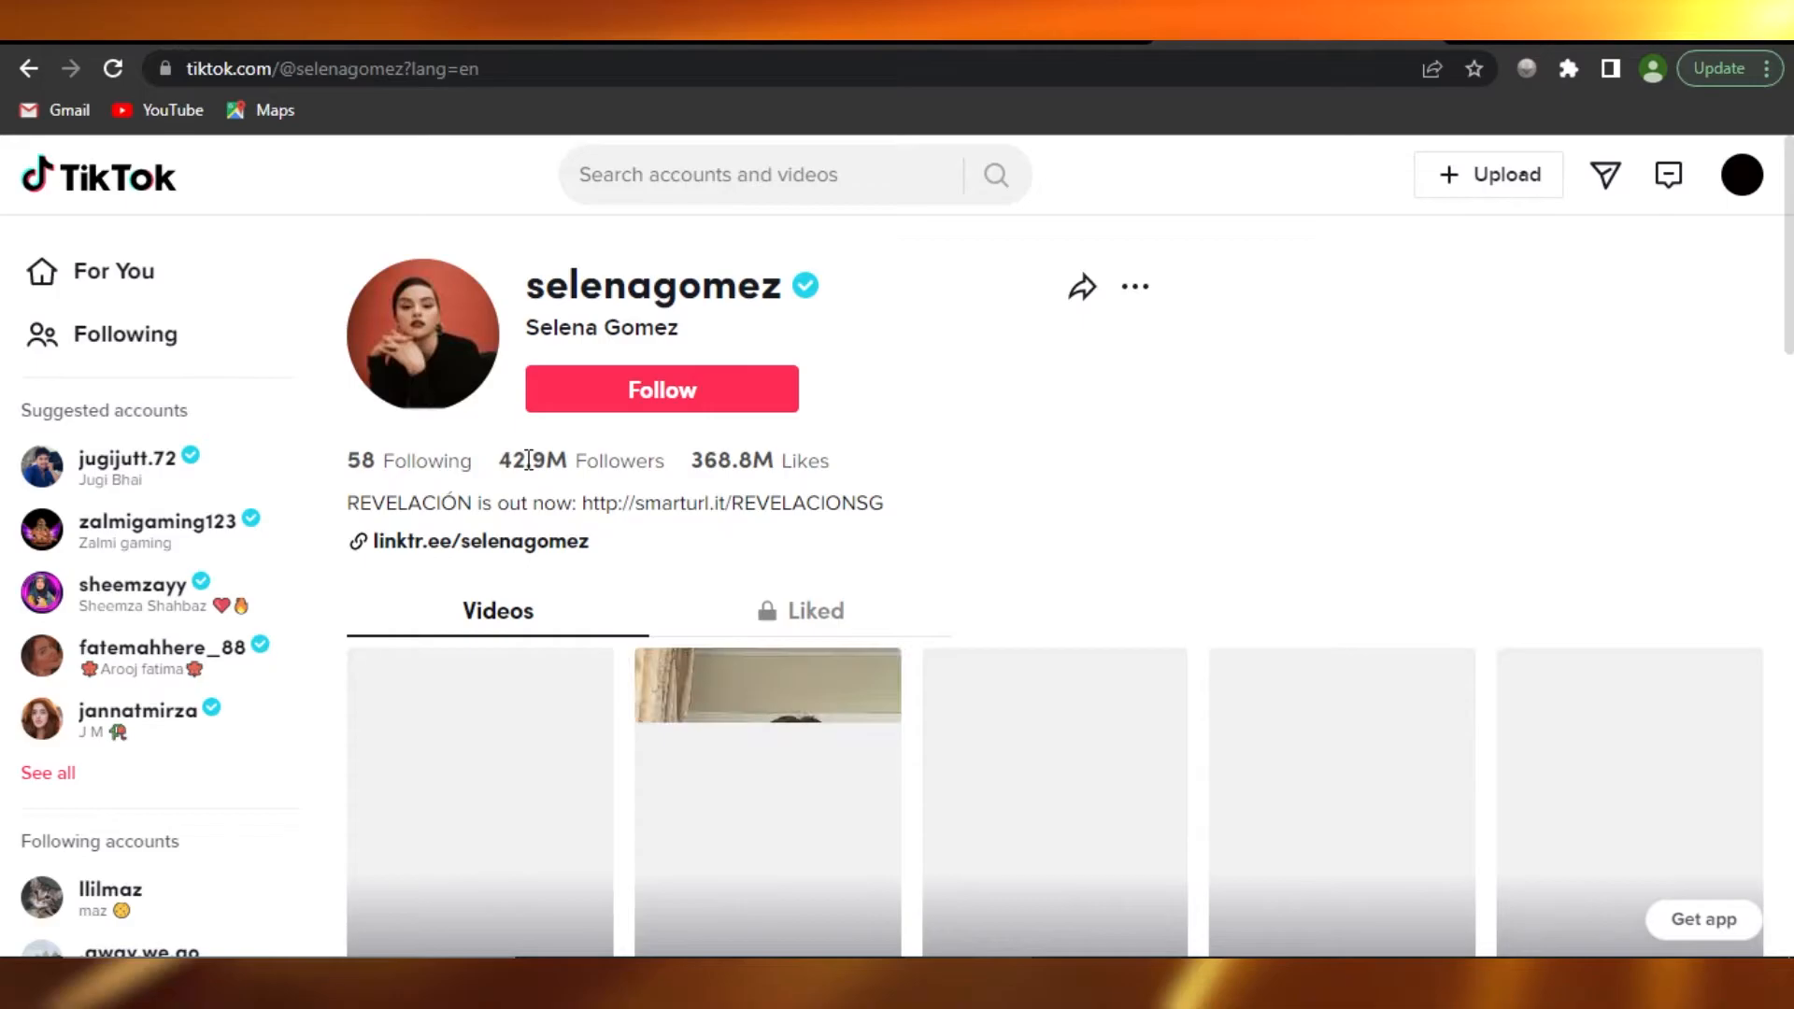
Open selenagomez's profile from the search results, showing her 42.9M followers and videos
click(660, 389)
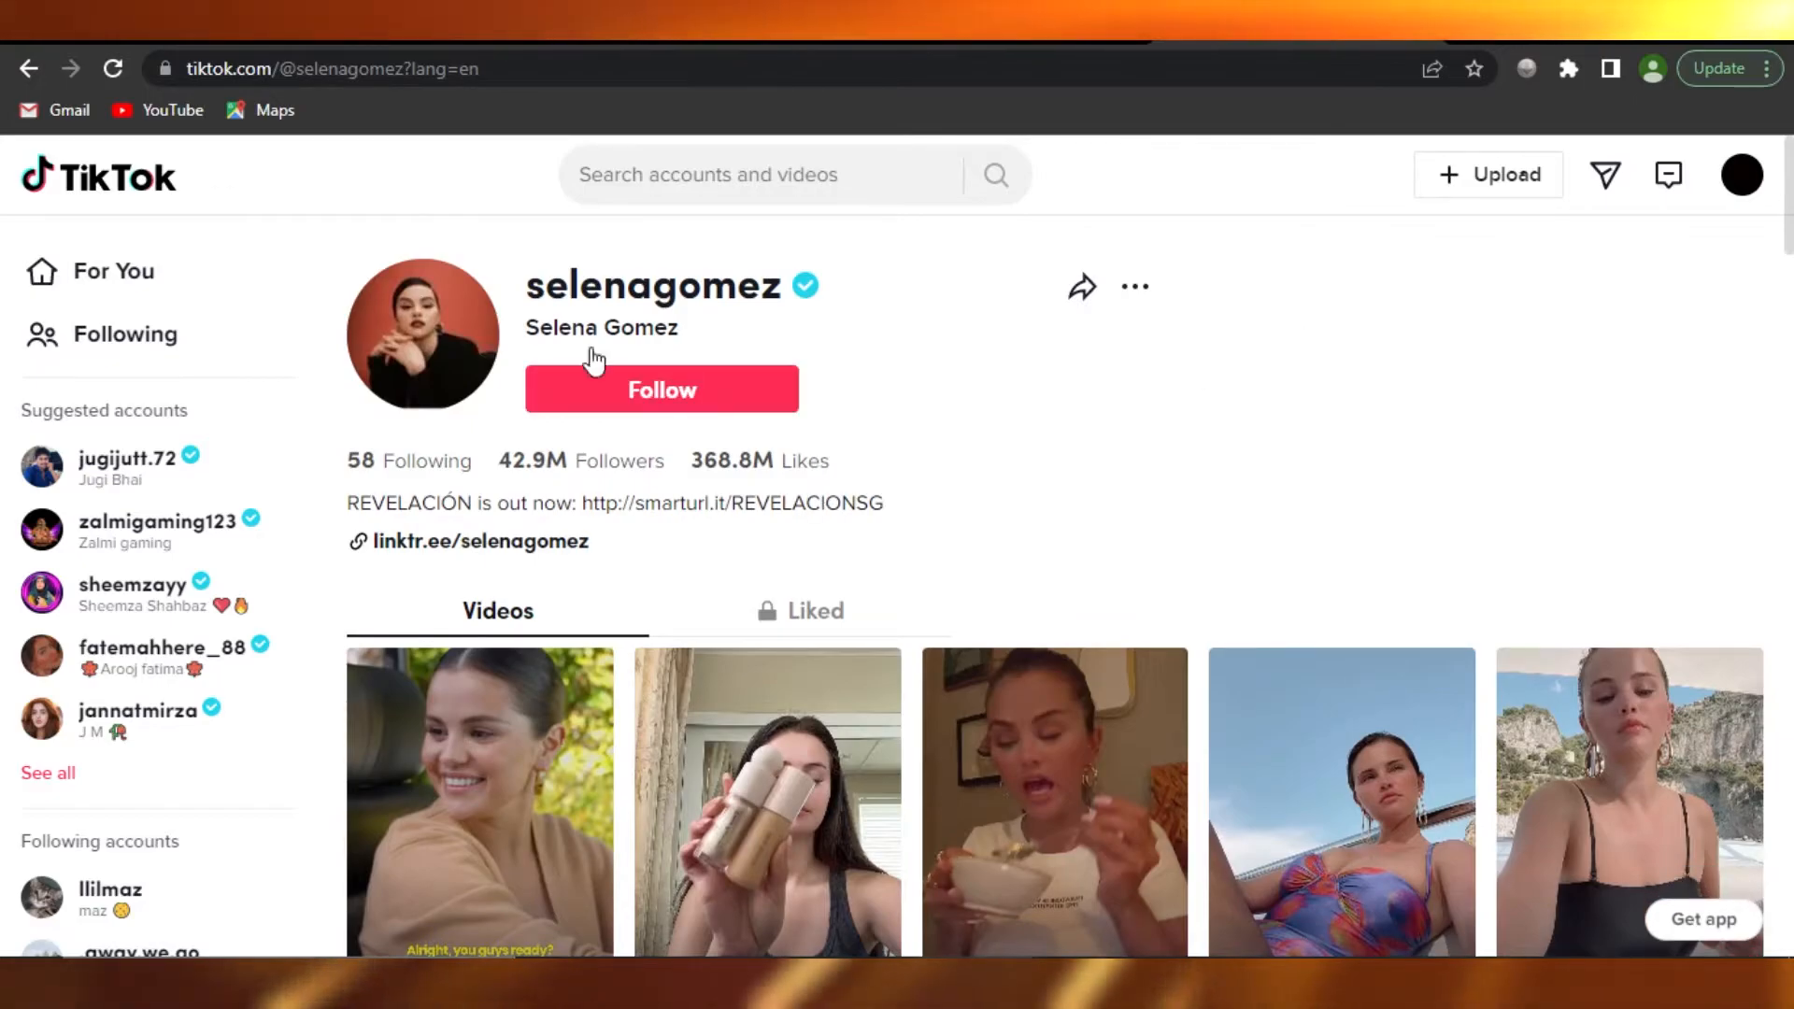
mouse_move(608, 404)
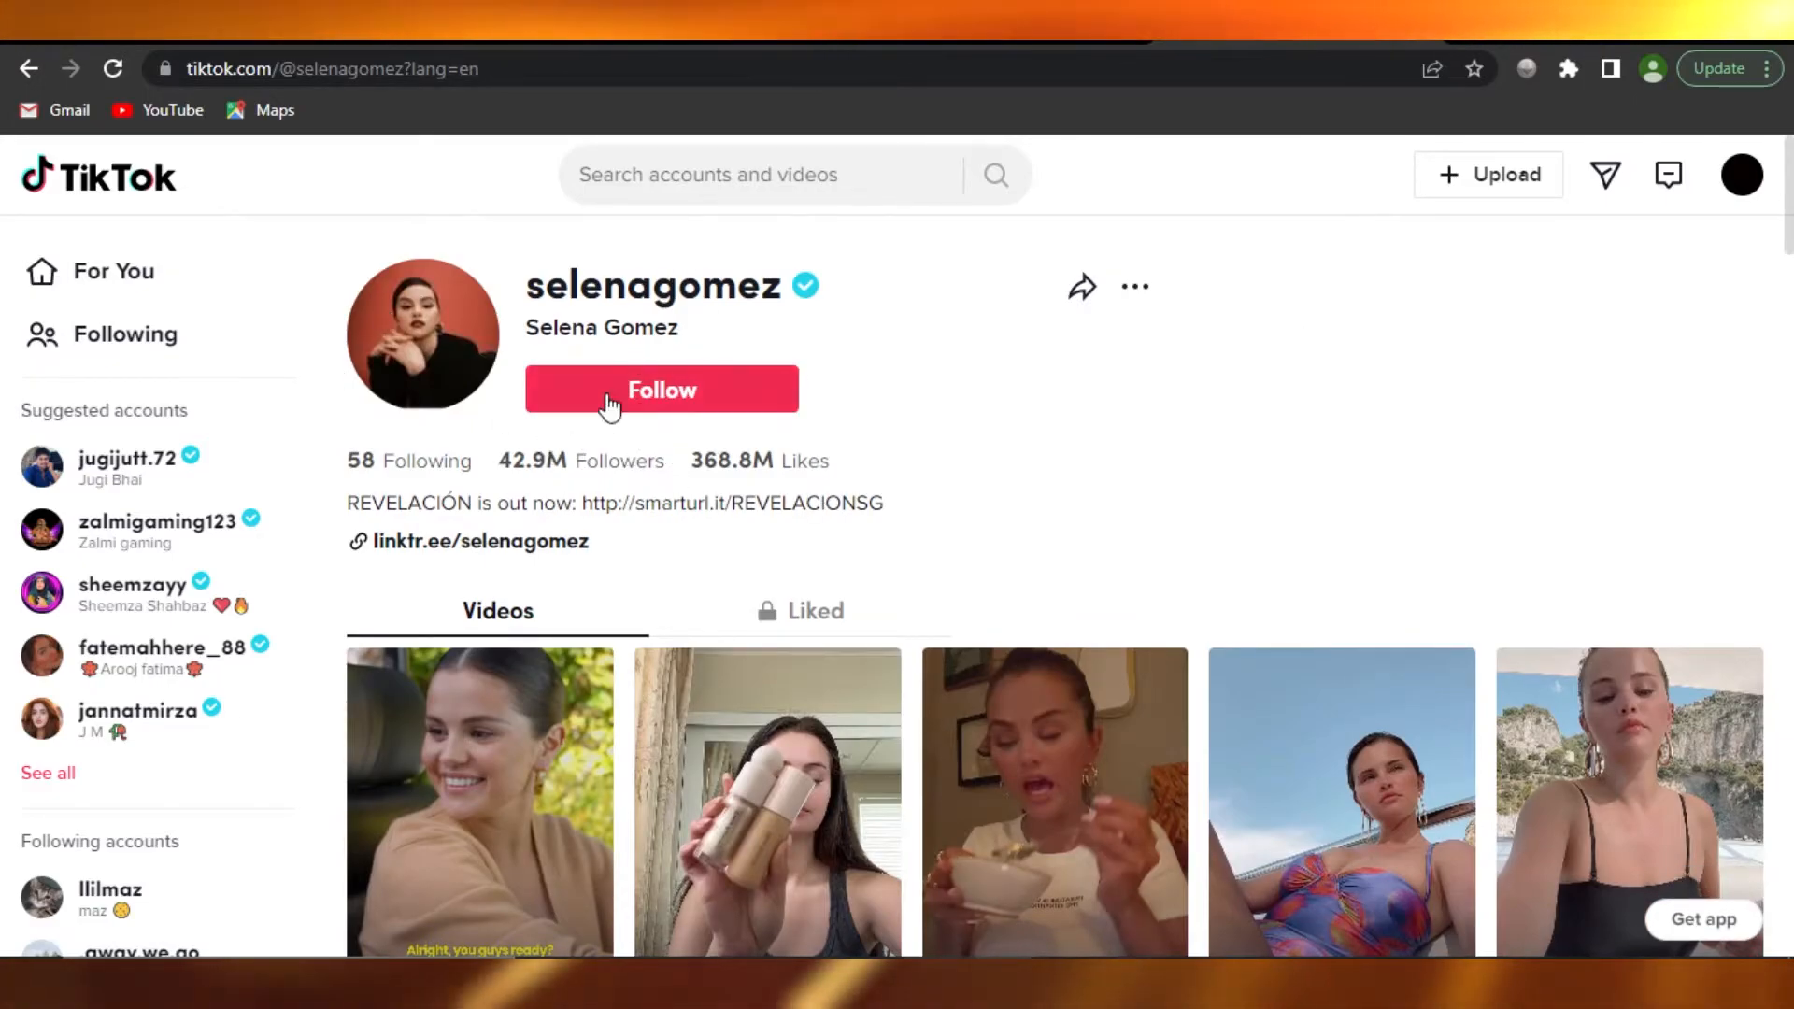
mouse_move(746, 349)
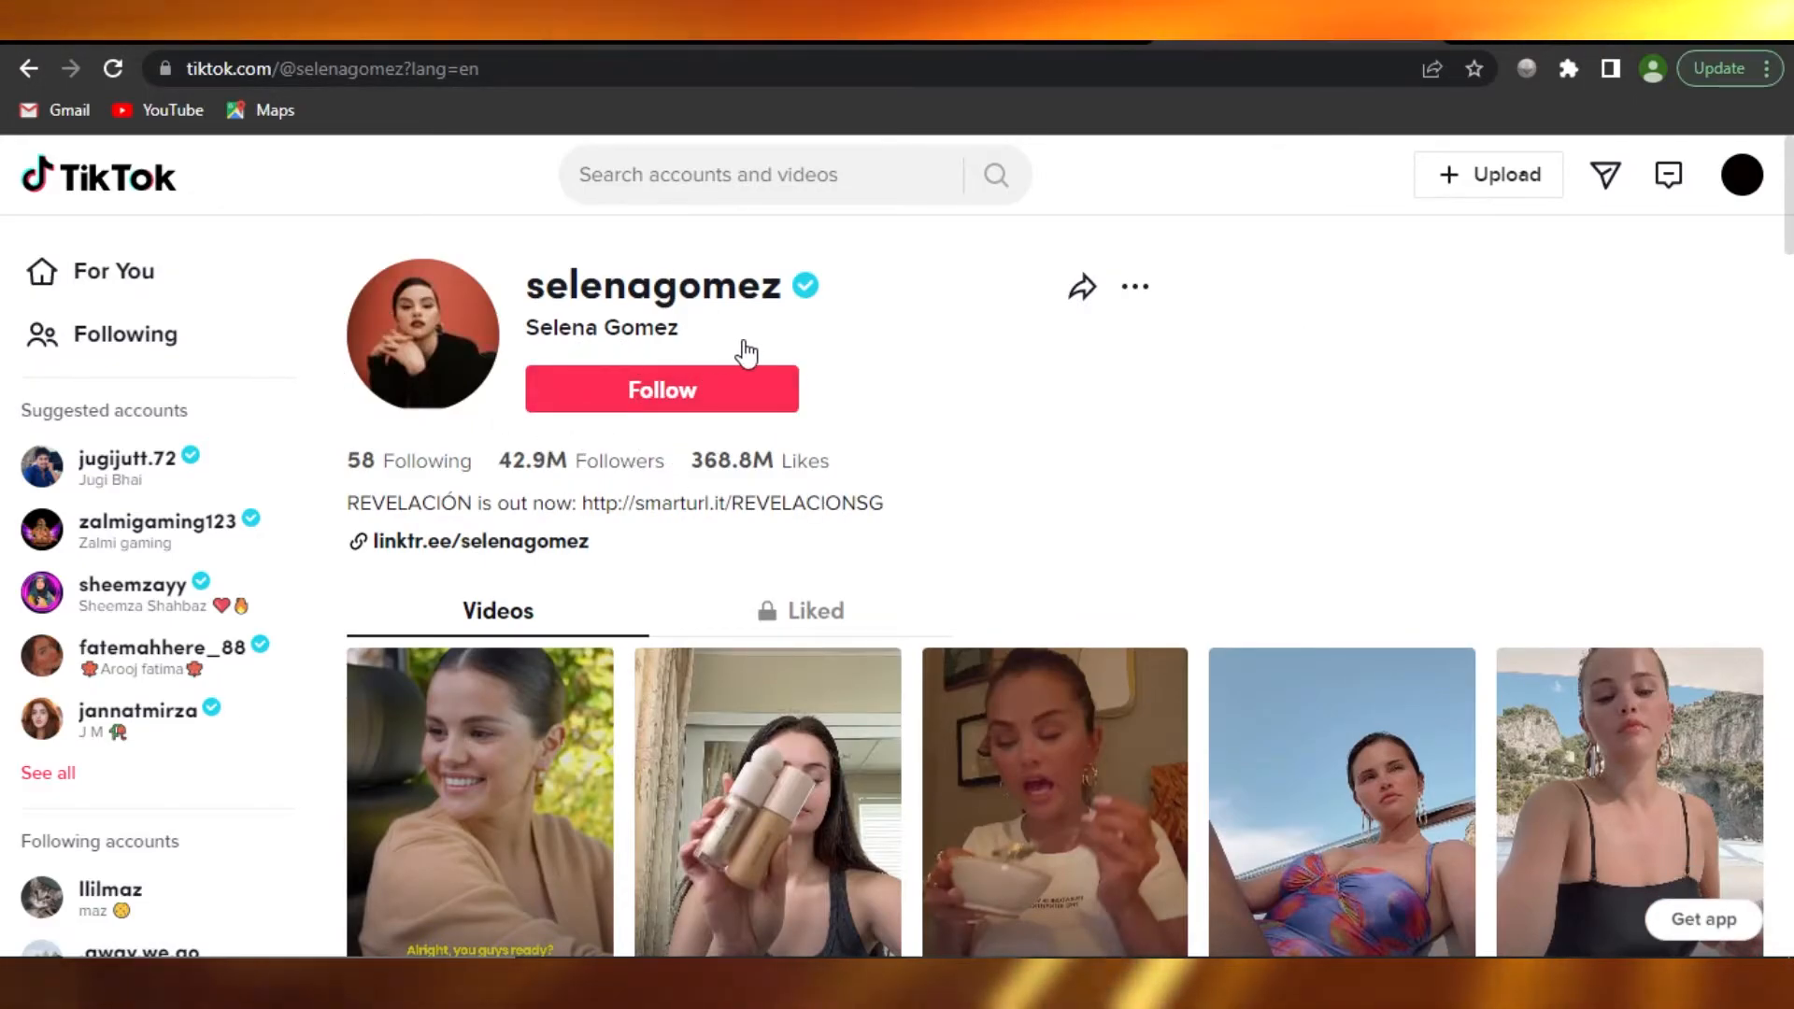
mouse_move(733, 431)
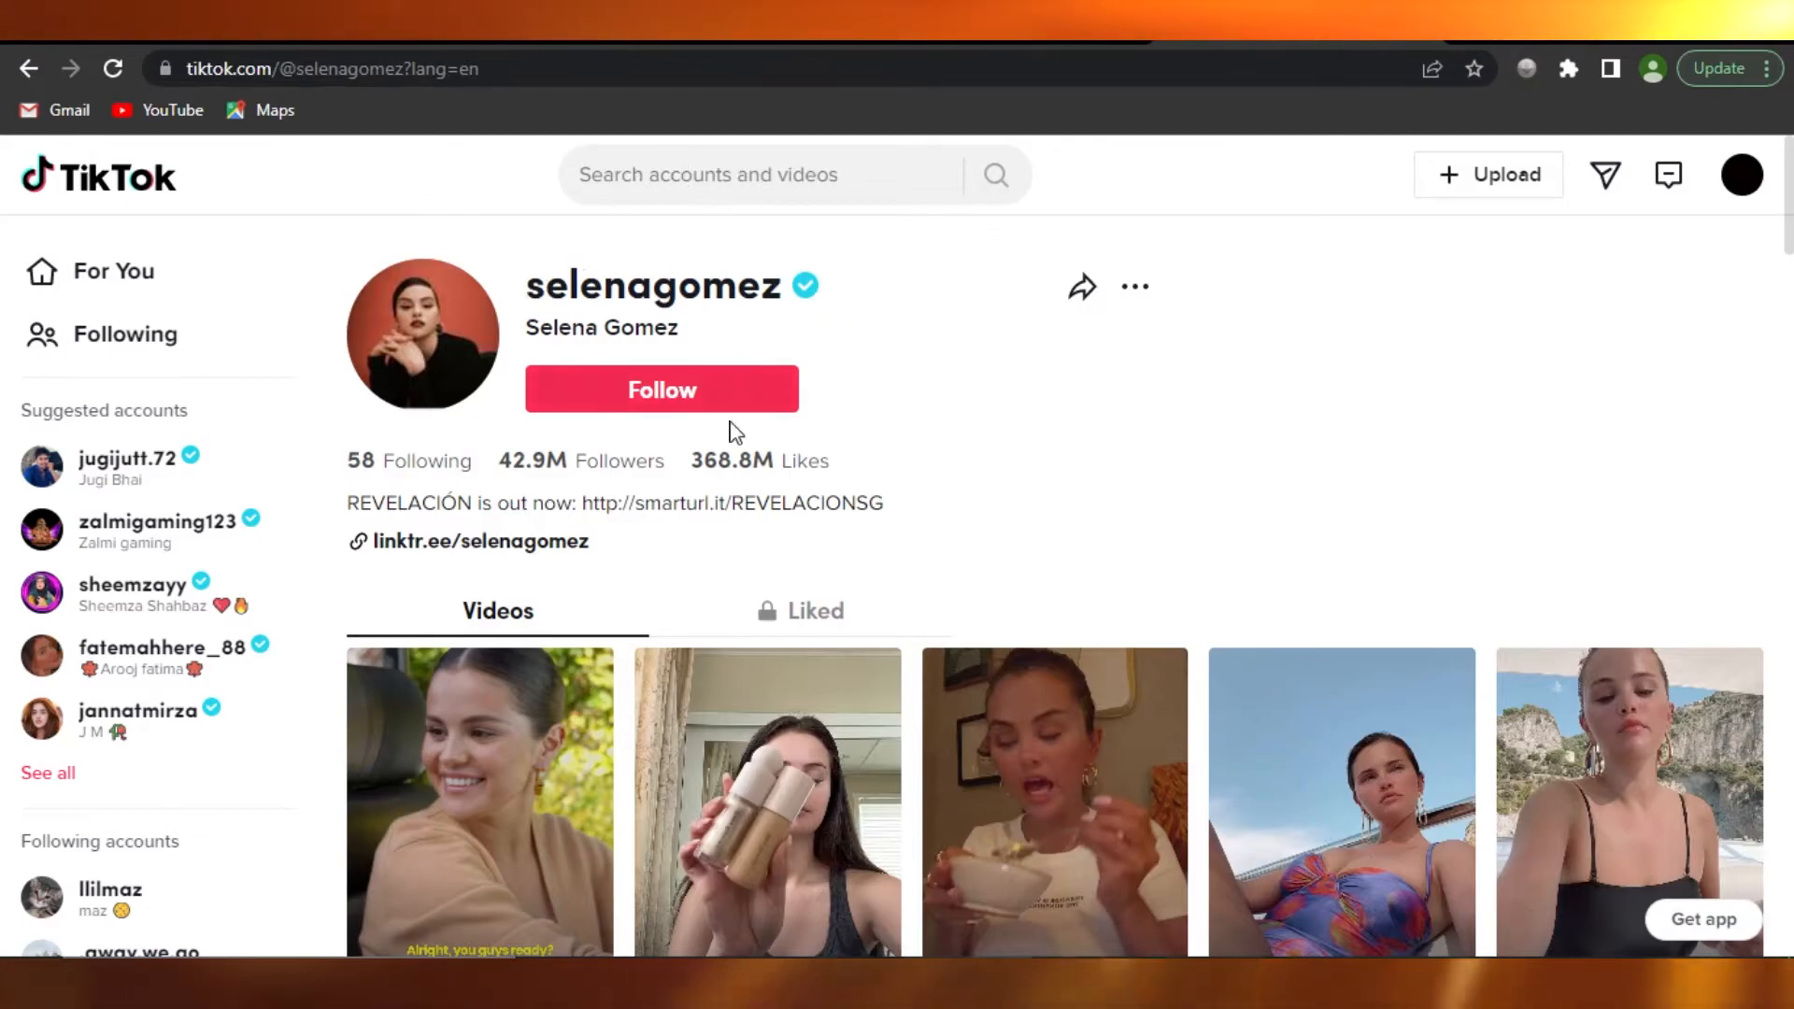
mouse_move(1054, 910)
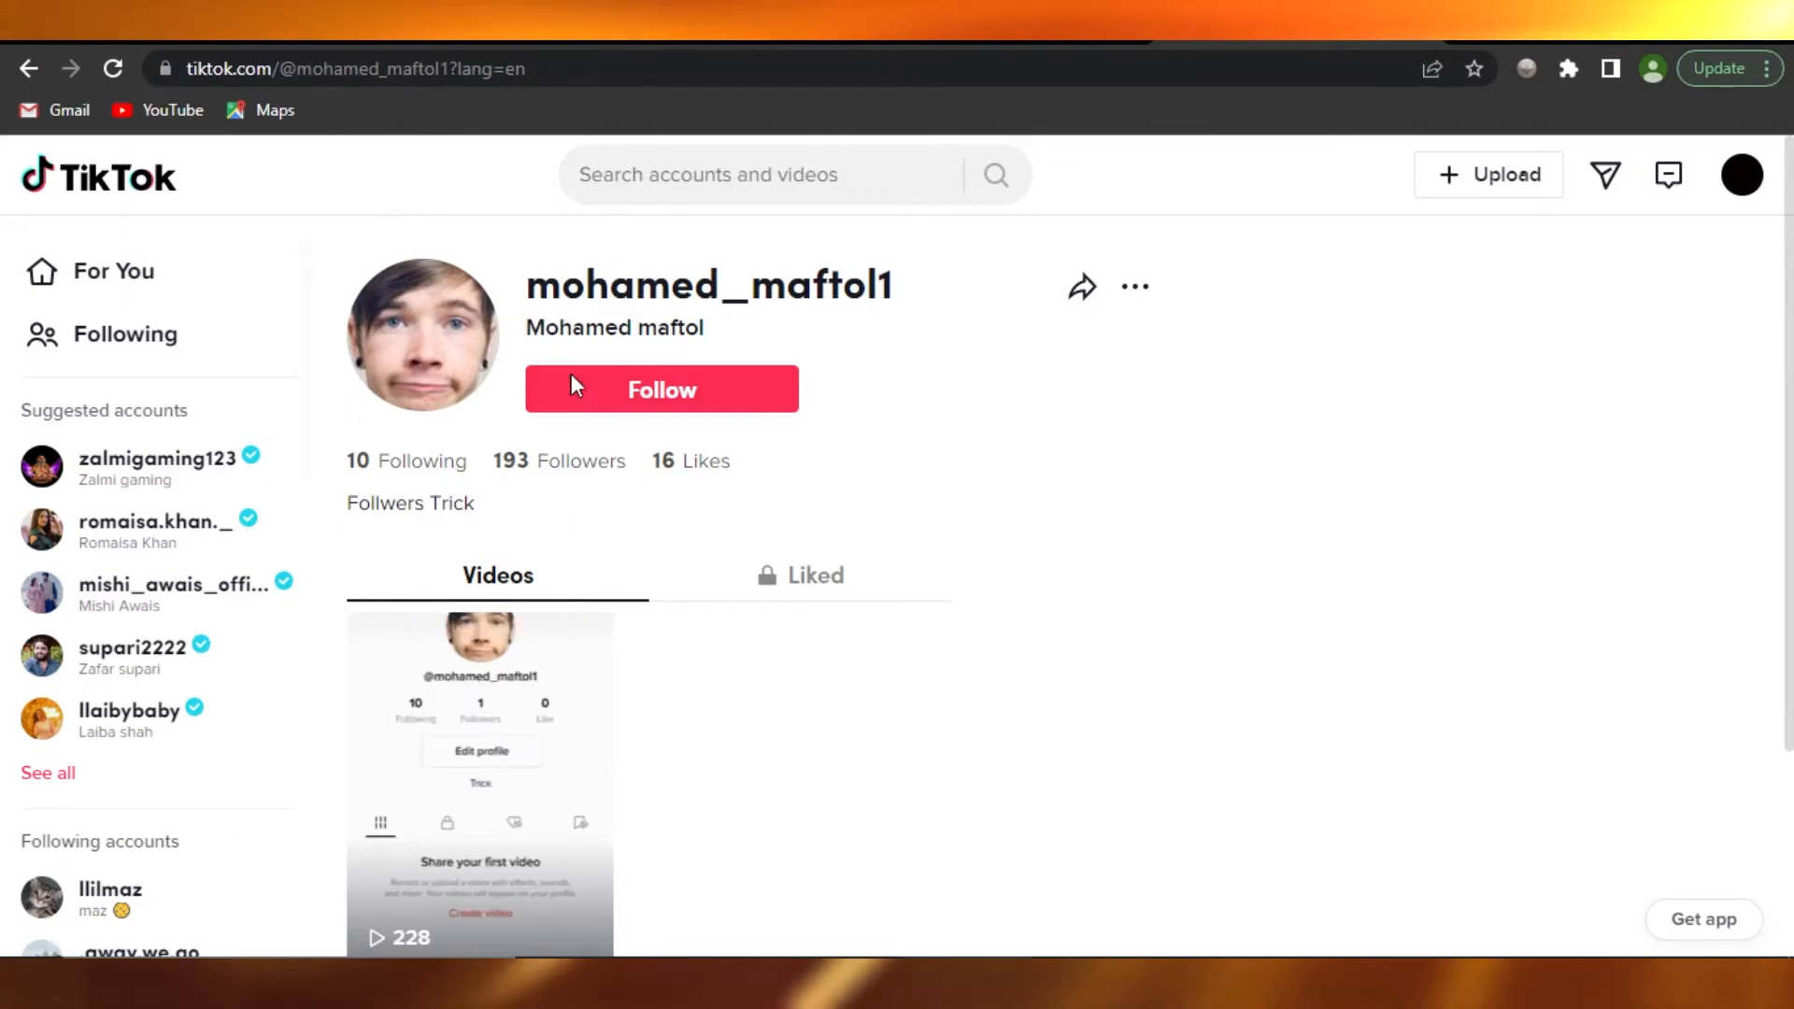
mouse_move(432, 345)
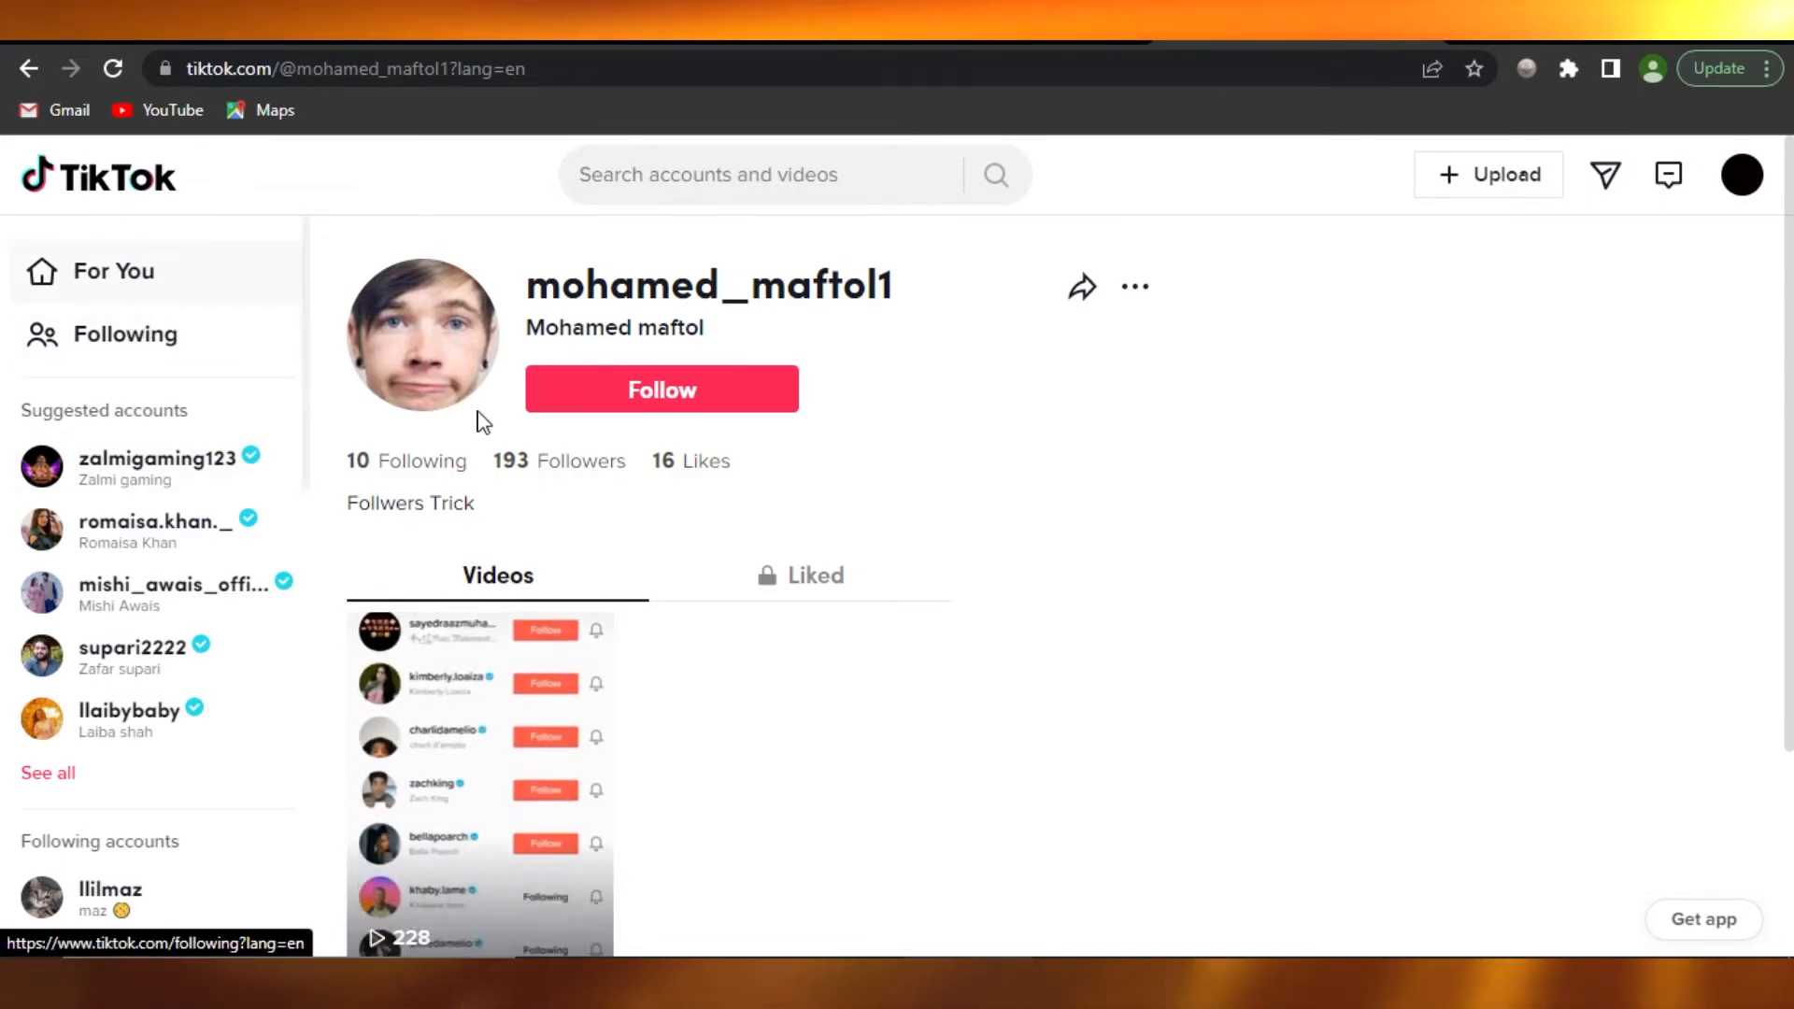
scroll(down, 3)
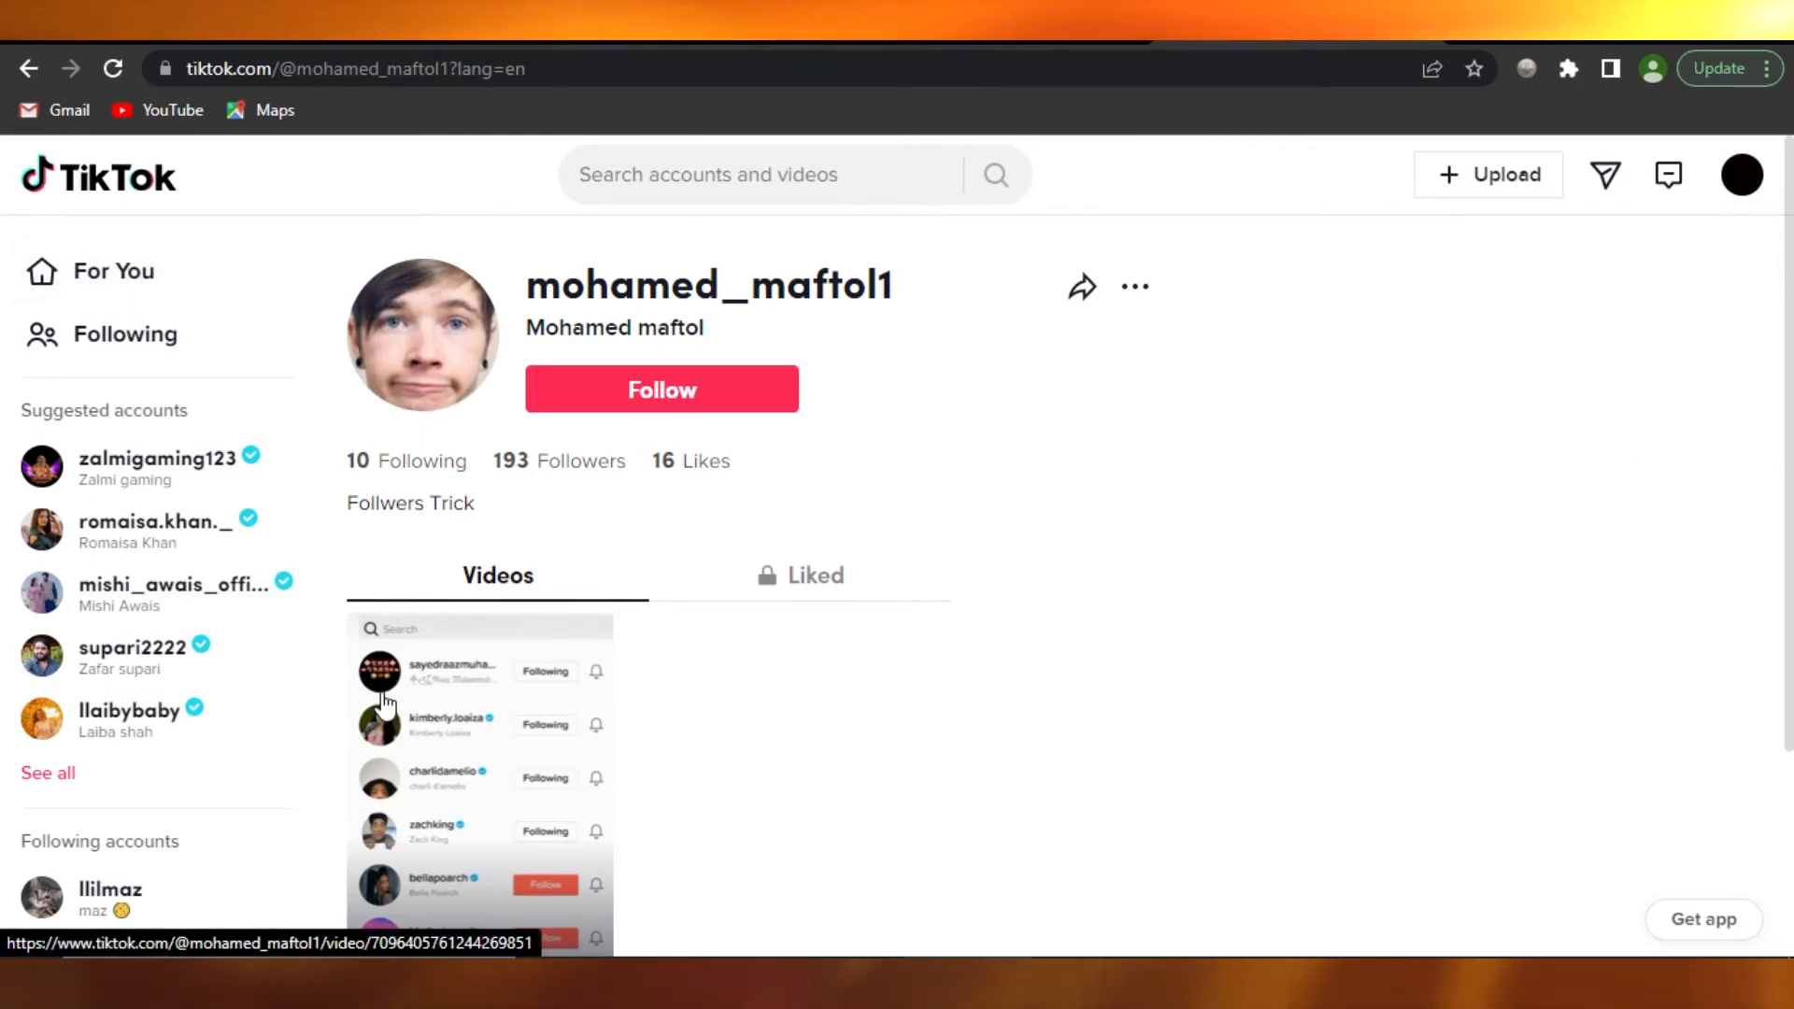
scroll(down, 3)
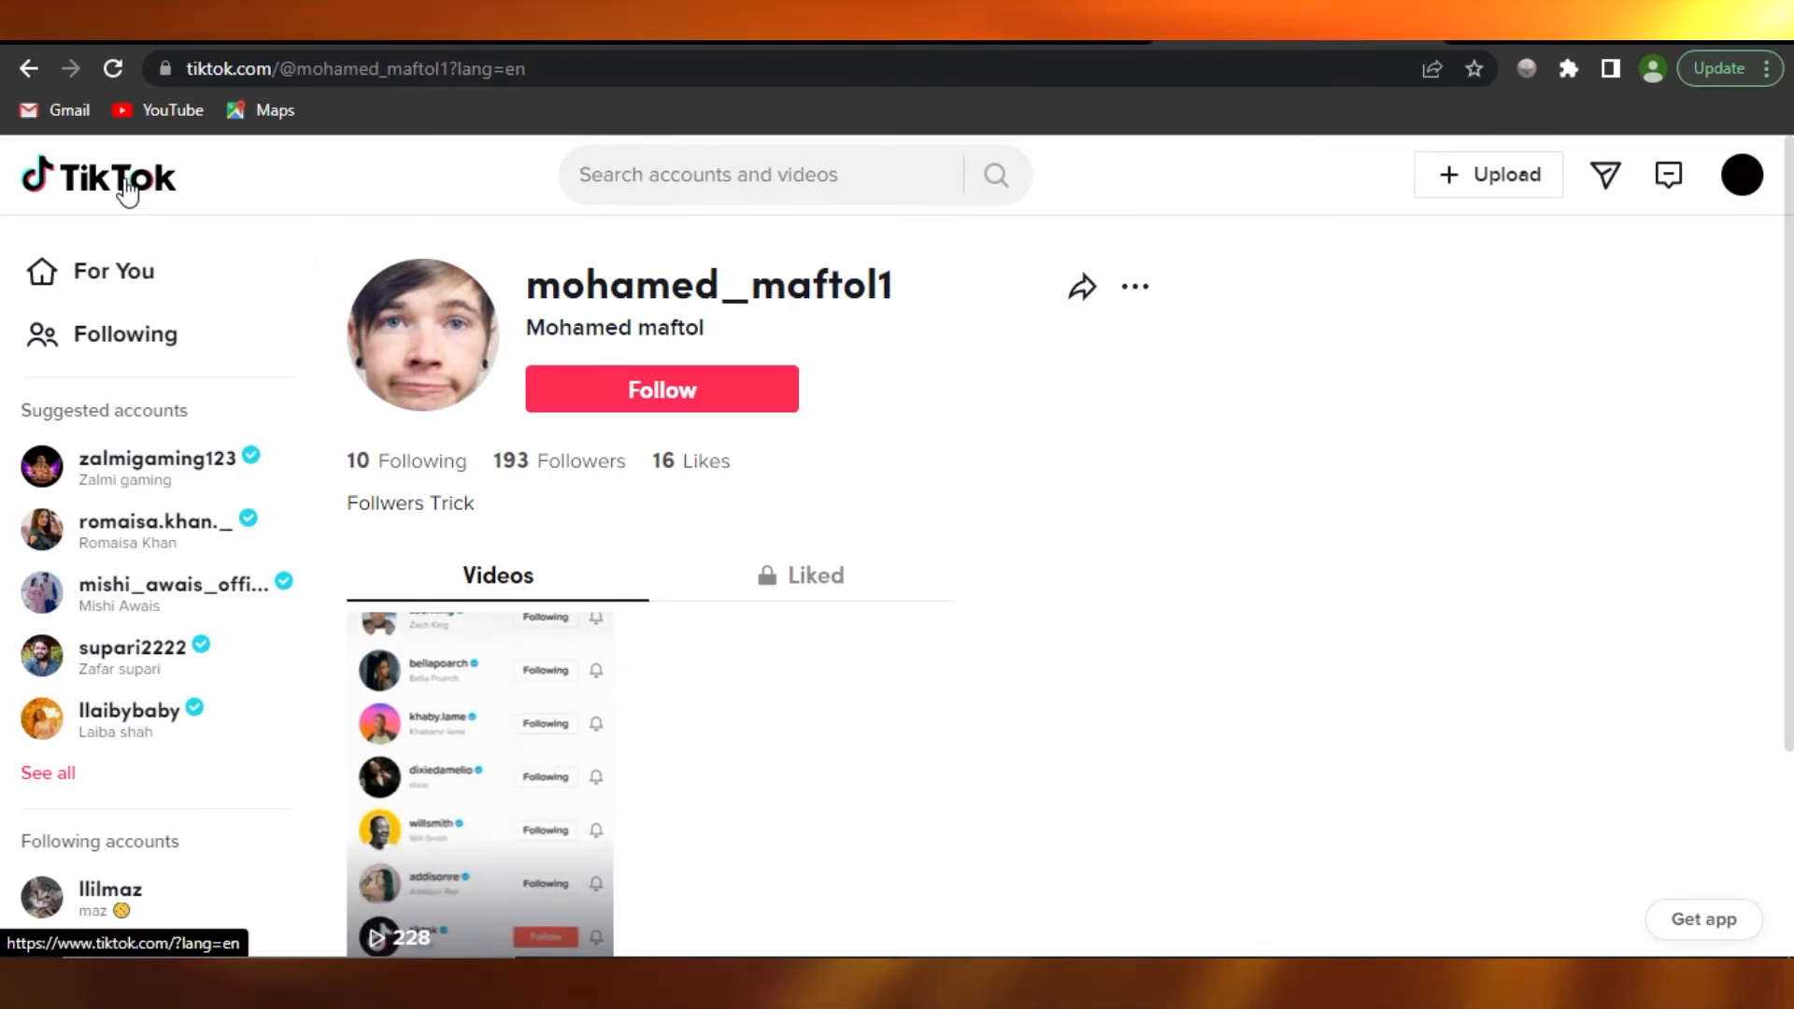
scroll(up, 3)
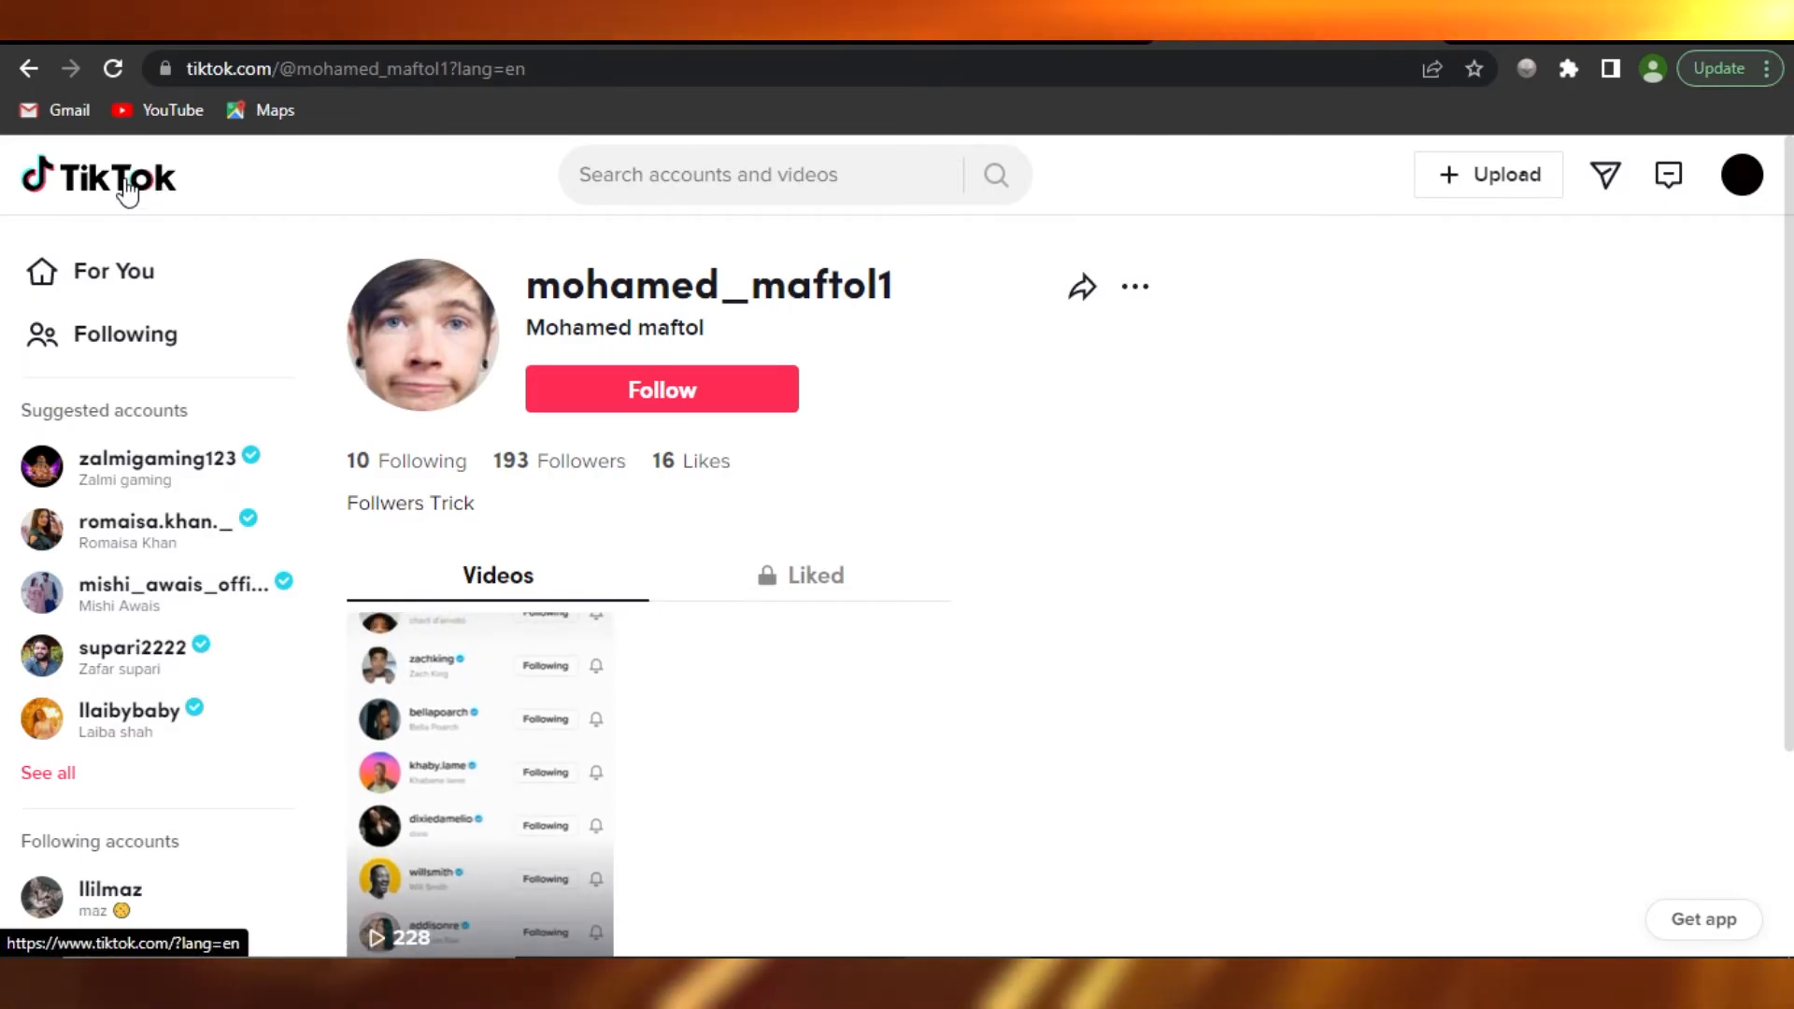
Return home and browse the Following feed with posts from selenagomez and chiaraking
click(97, 178)
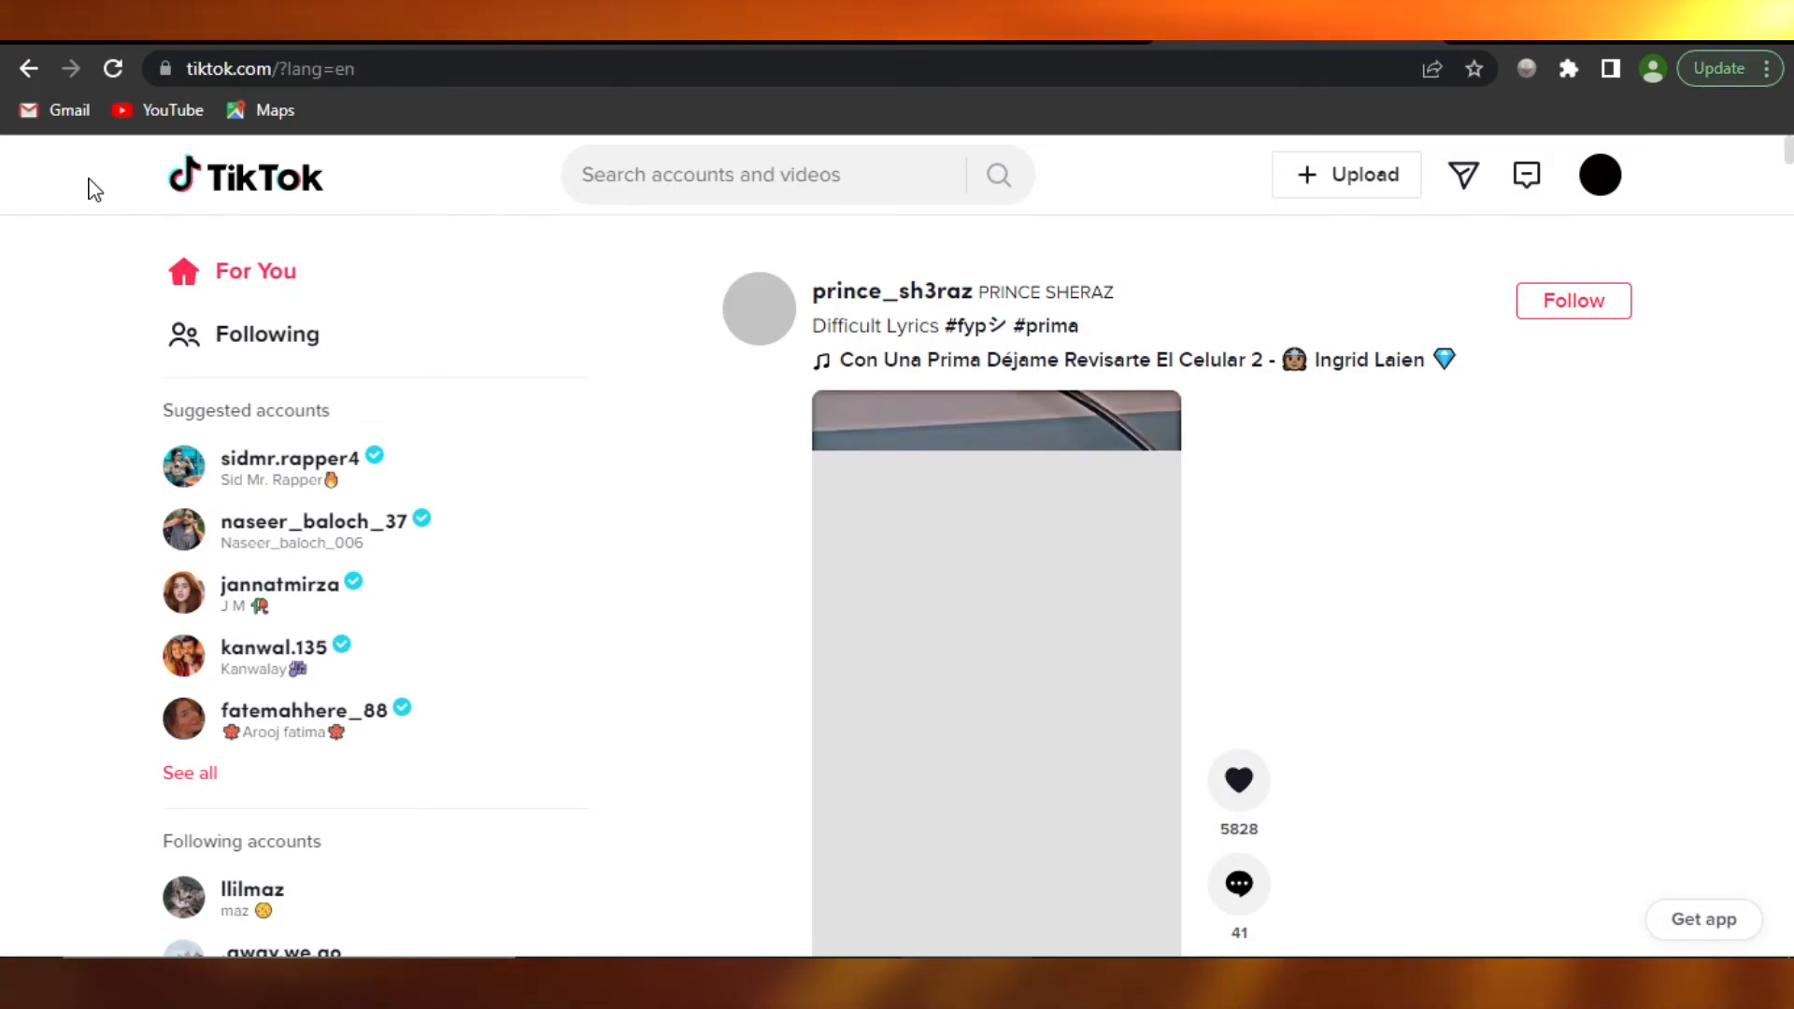
click(267, 332)
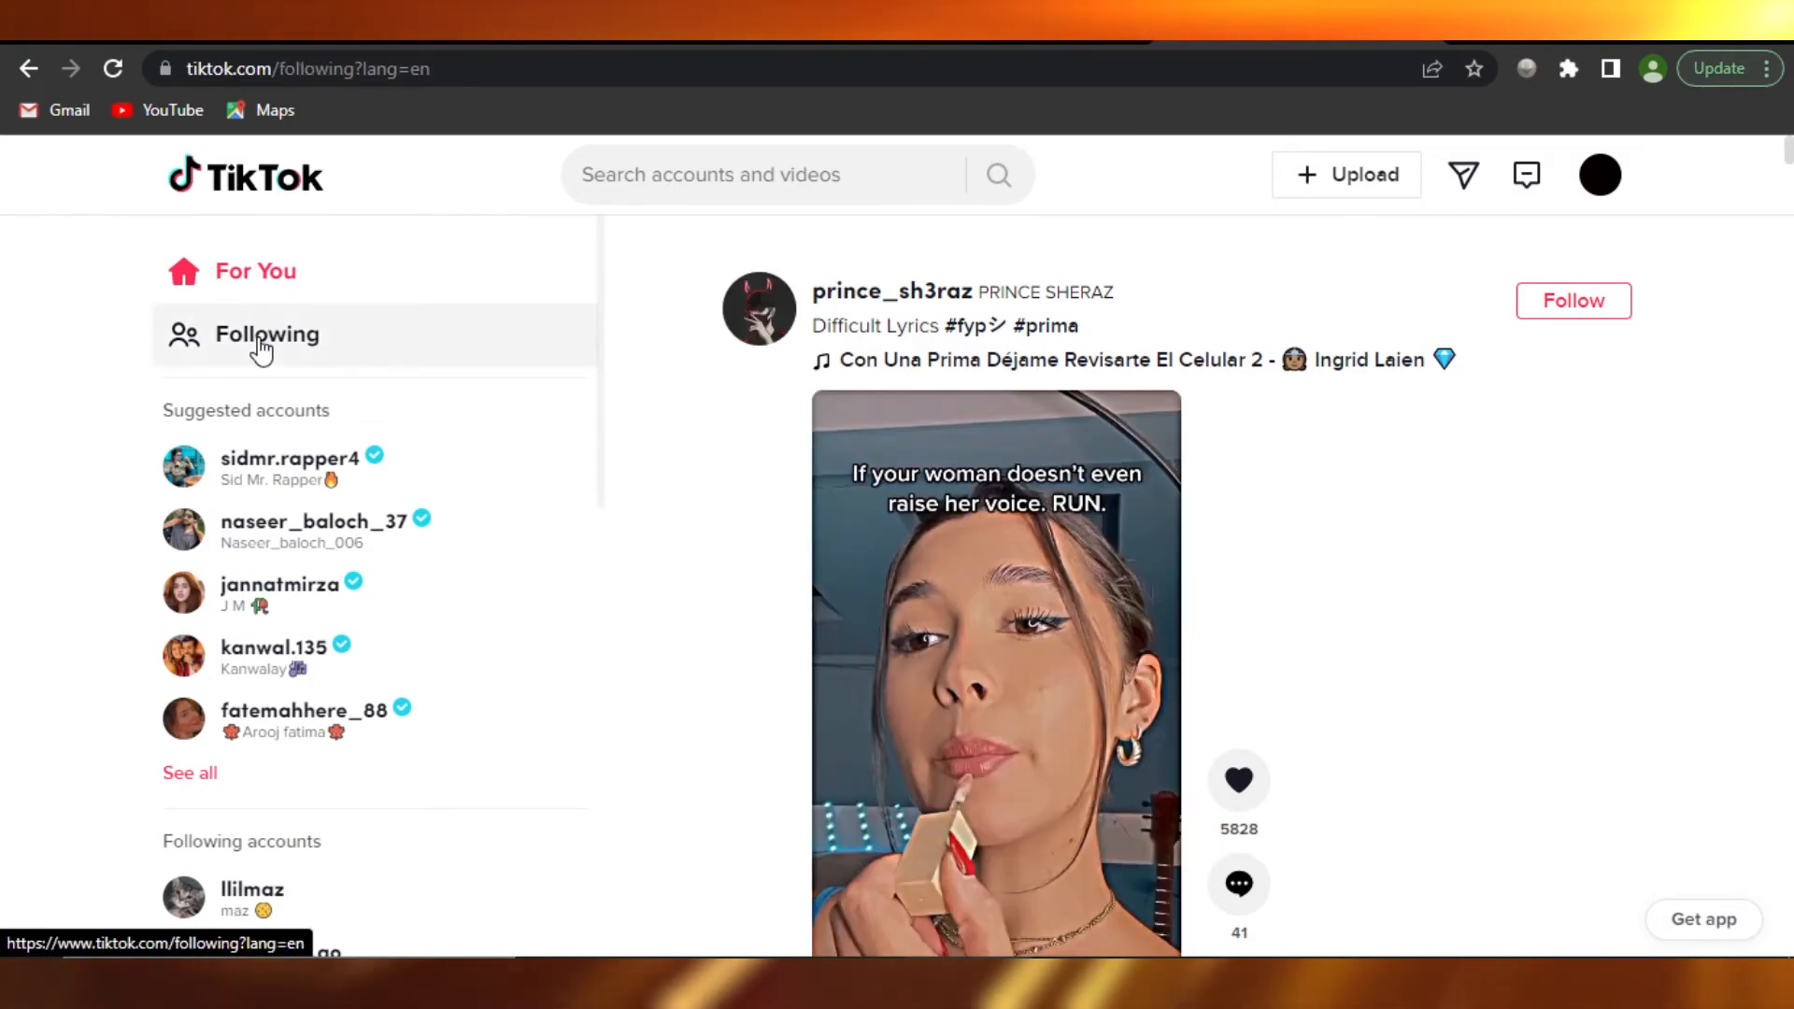
click(267, 335)
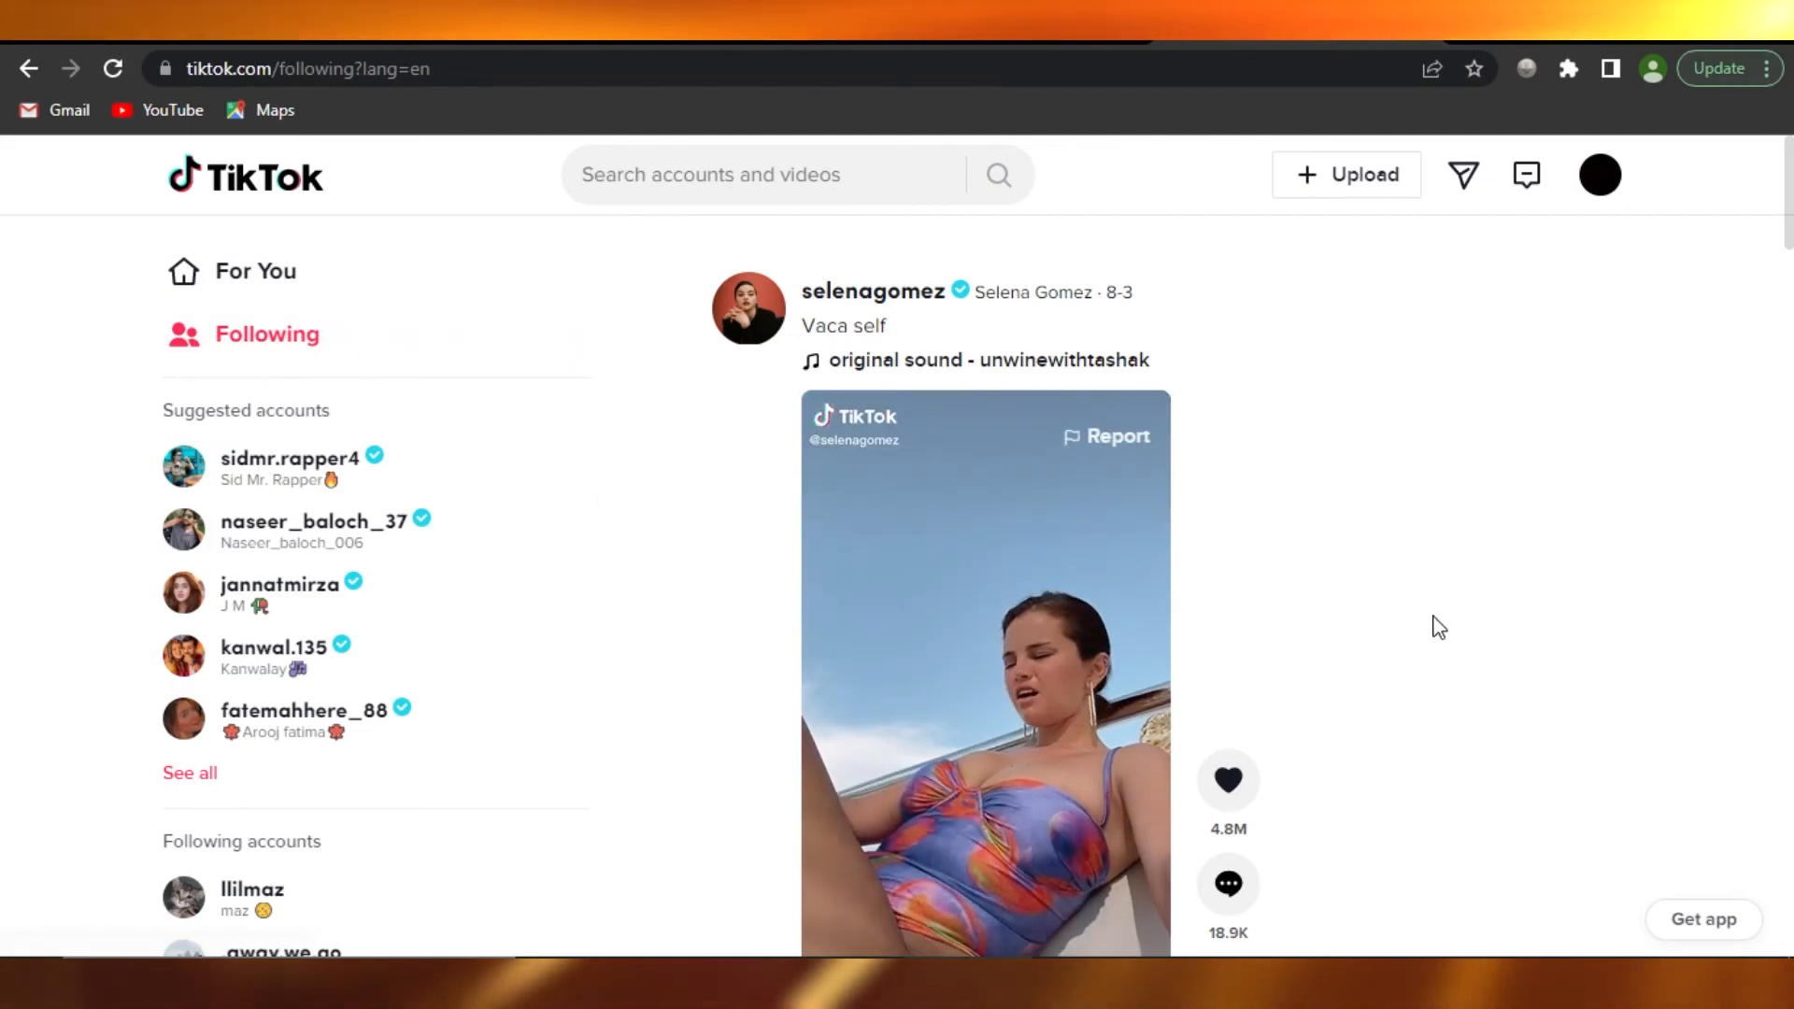
scroll(down, 3)
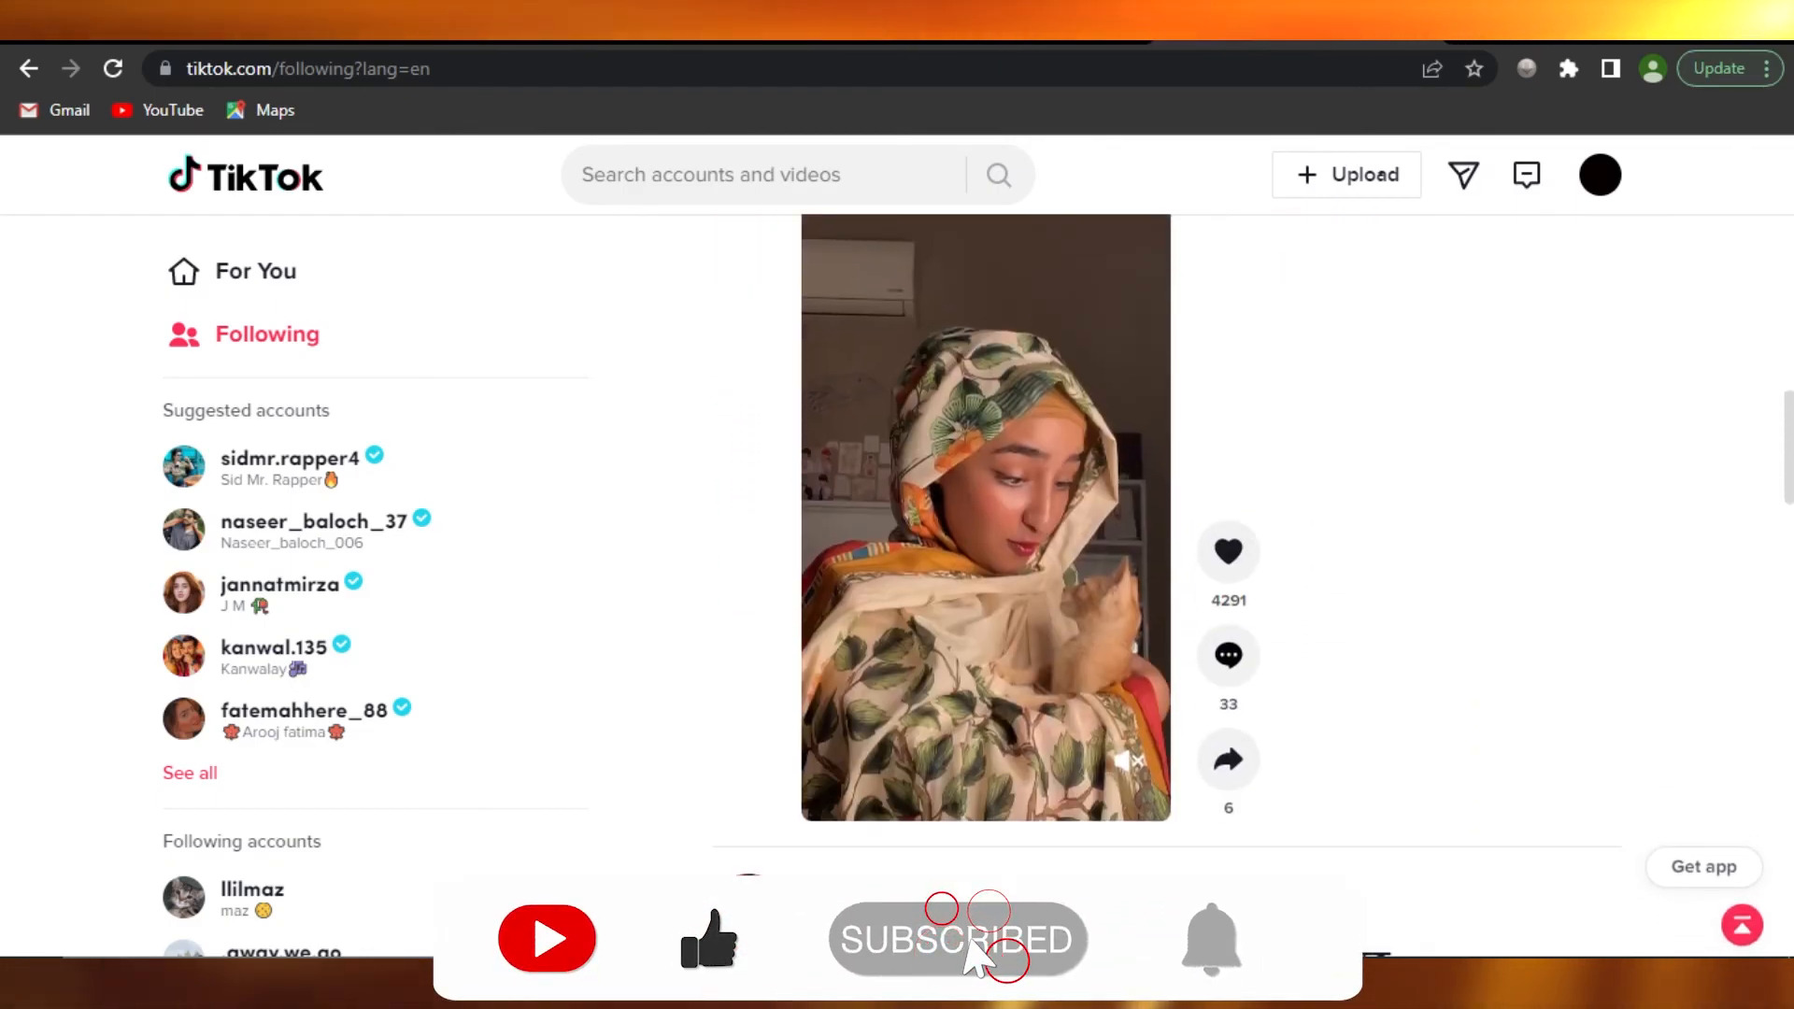
scroll(down, 3)
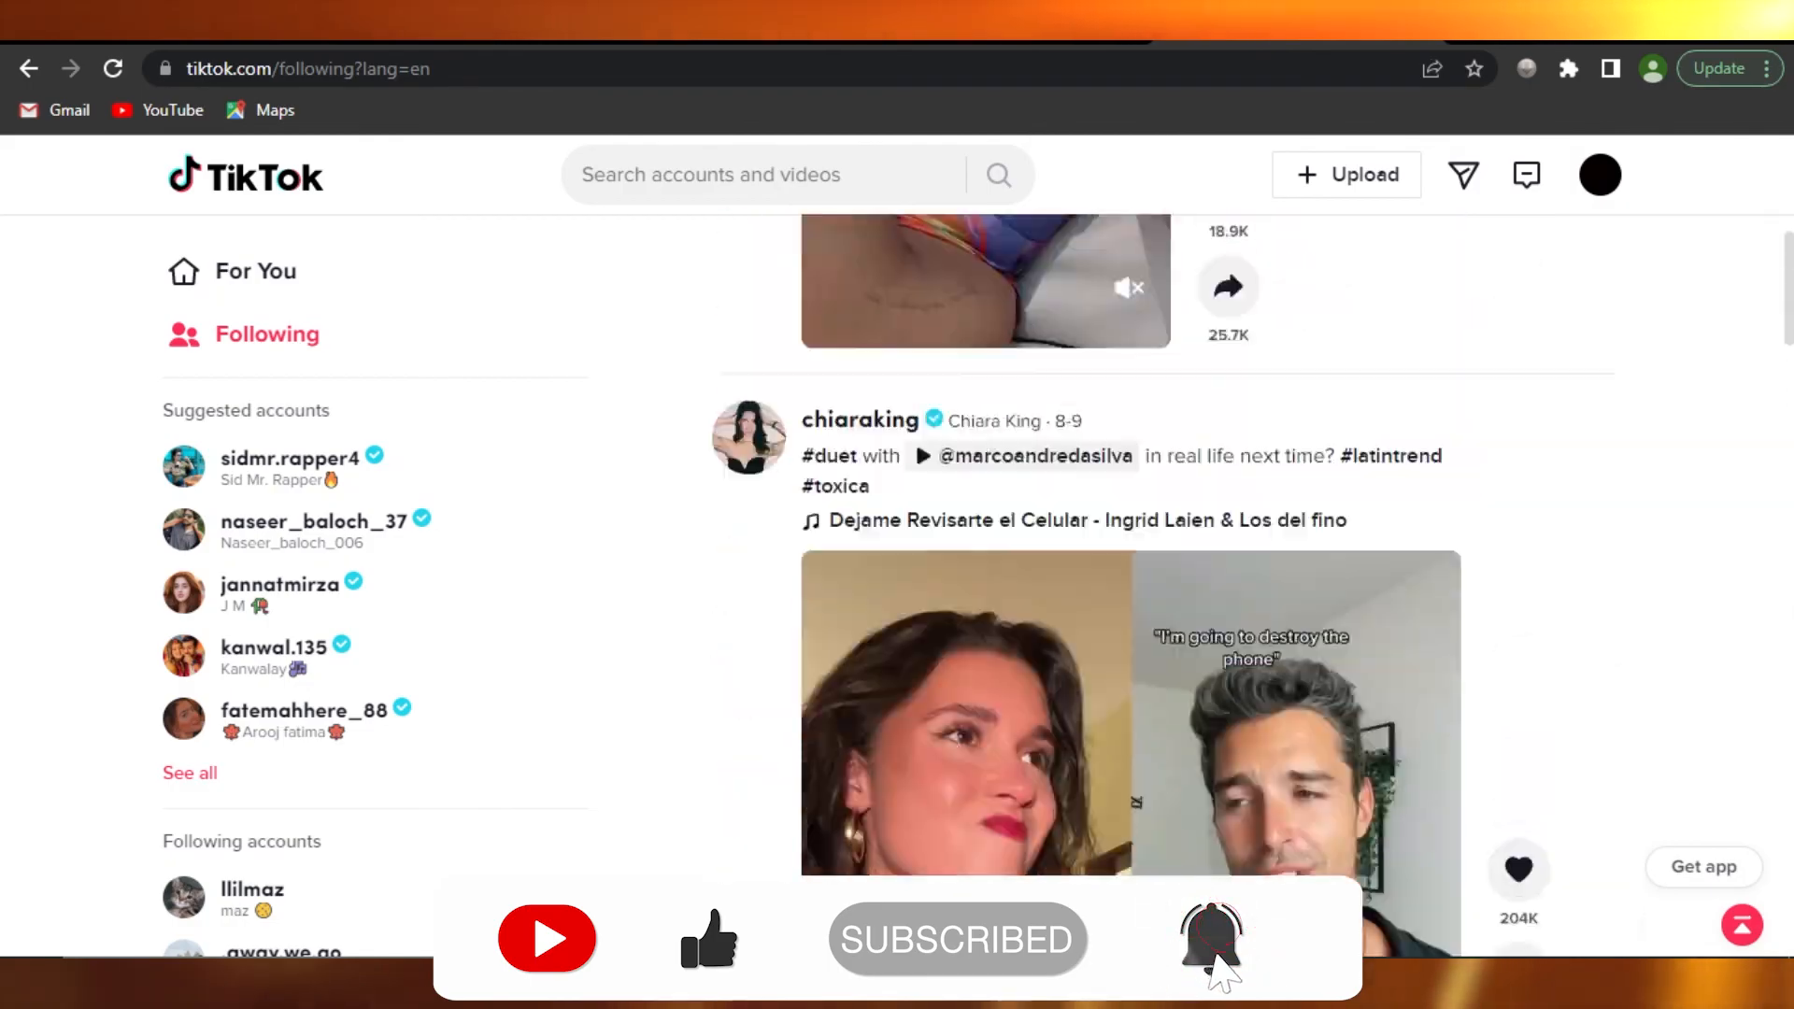